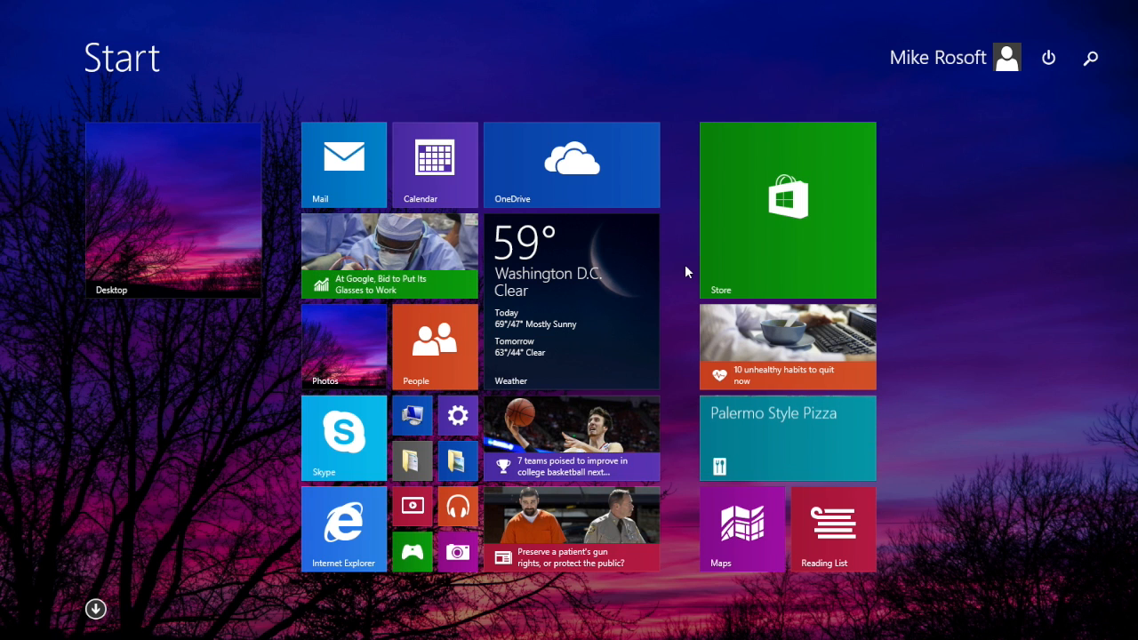
Step: Toggle between the desktop and Start screen and reveal the Sleep, Shut down and Restart choices
{"action": "left_click", "coordinate": [174, 210]}
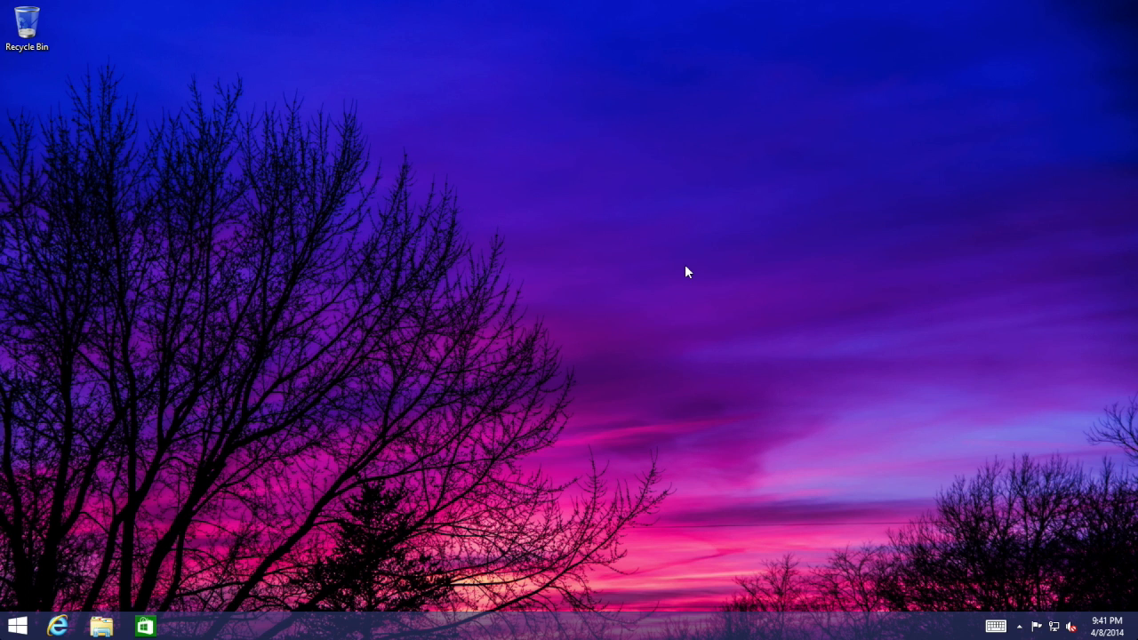
{"action": "left_click", "coordinate": [18, 626]}
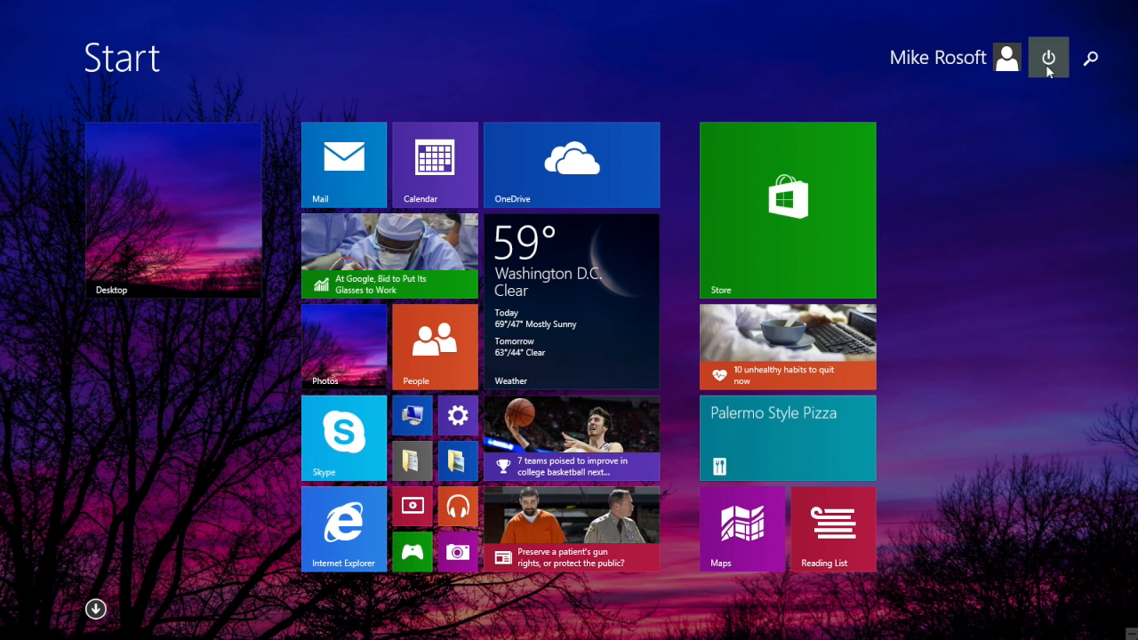
{"action": "left_click", "coordinate": [1049, 57]}
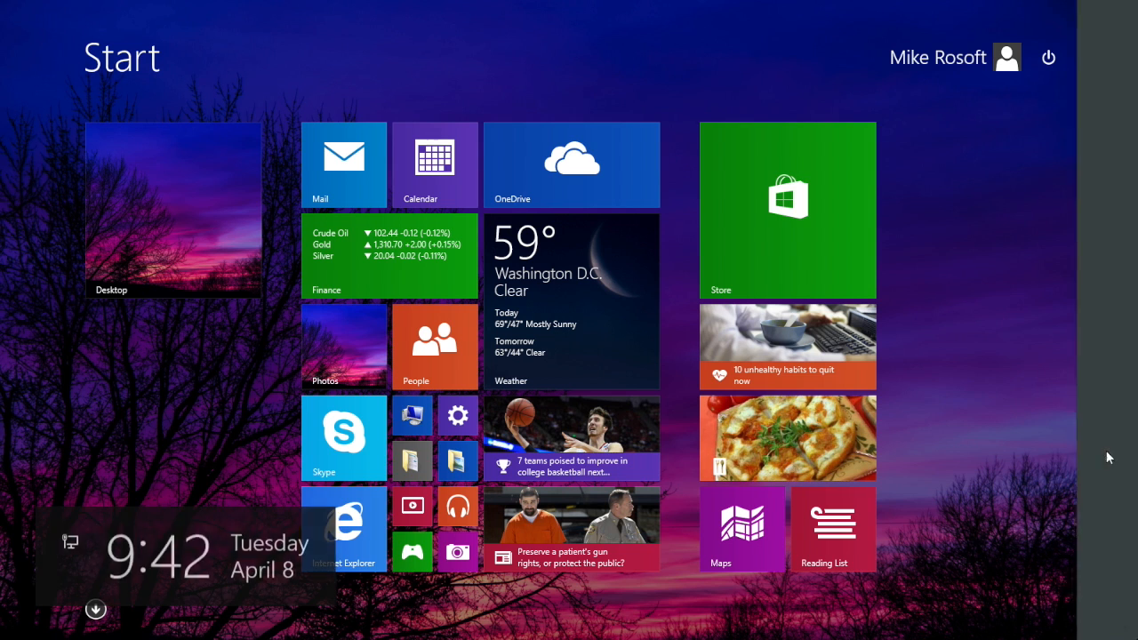
{"action": "left_click", "coordinate": [1014, 537]}
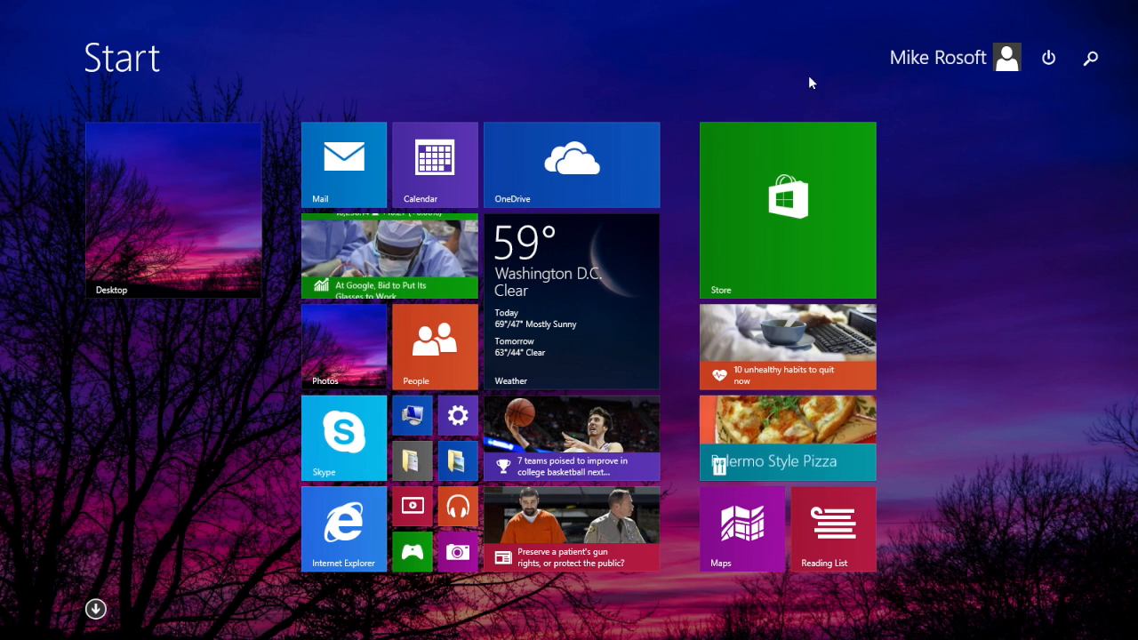
{"action": "left_click", "coordinate": [1049, 56]}
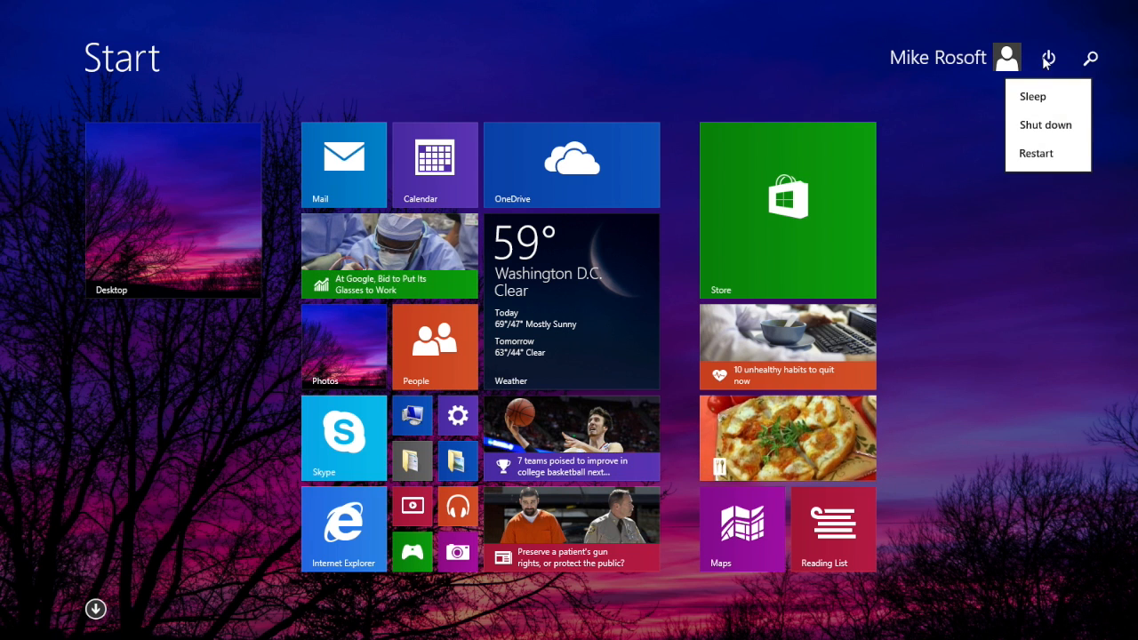
{"action": "mouse_move", "coordinate": [1046, 124]}
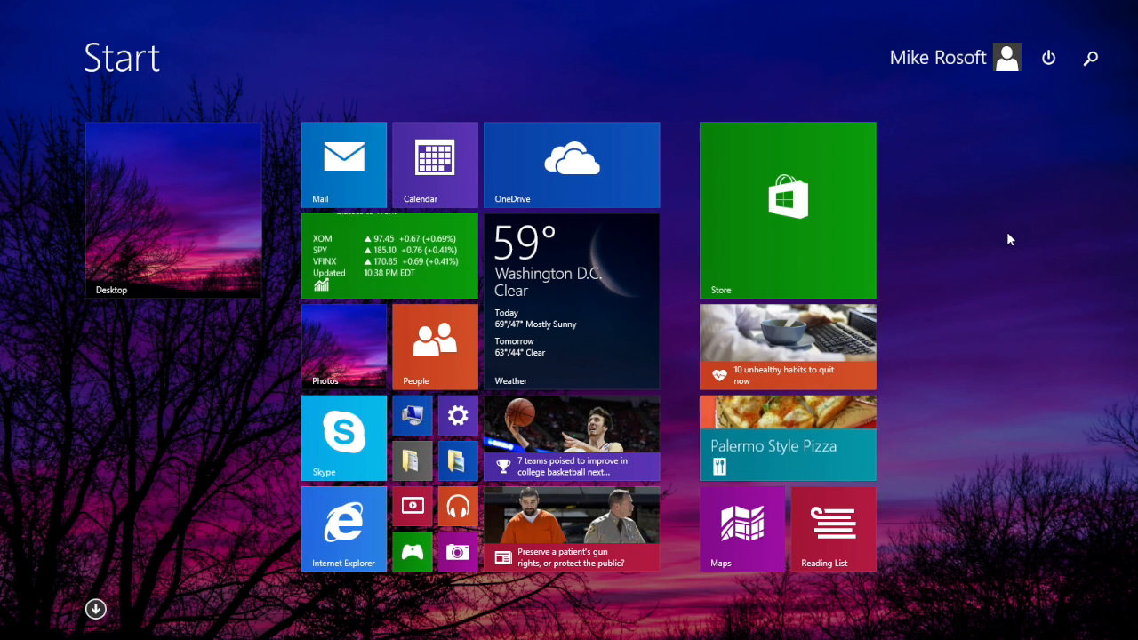
{"action": "mouse_move", "coordinate": [1090, 59]}
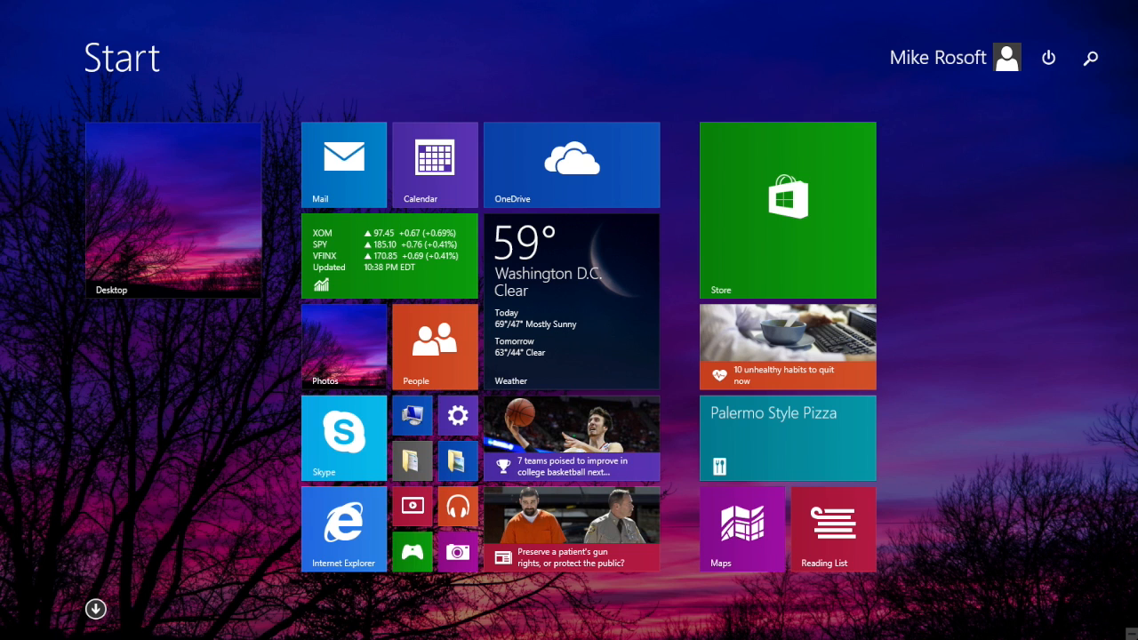
Step: Search the Start screen for 'update' and pick a result
{"action": "left_click", "coordinate": [1090, 57]}
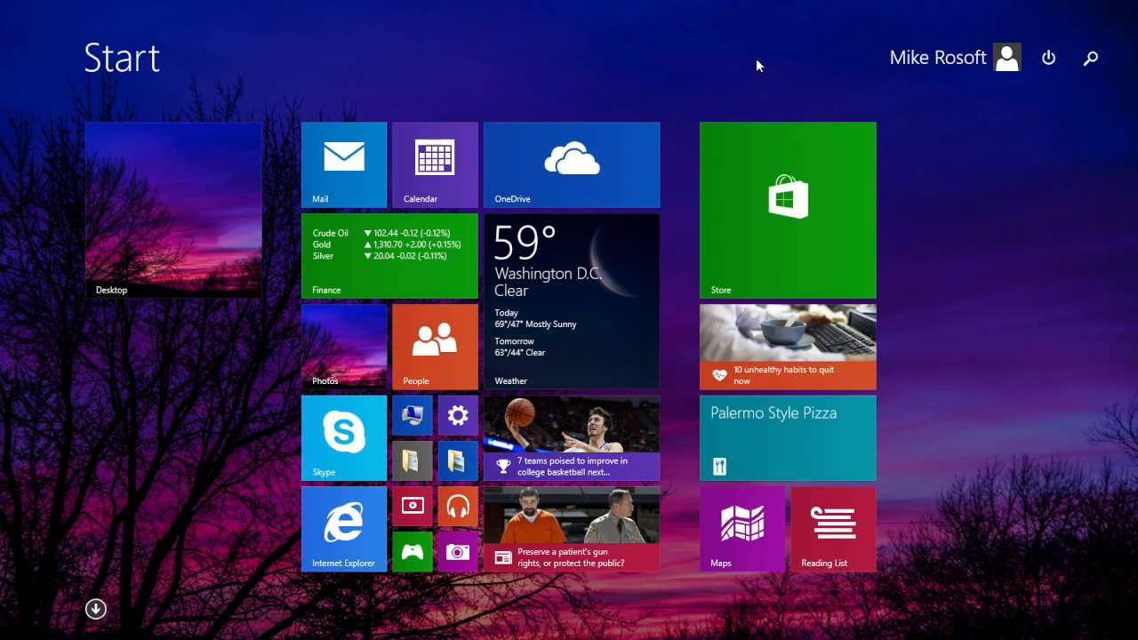
{"action": "left_click", "coordinate": [1090, 56]}
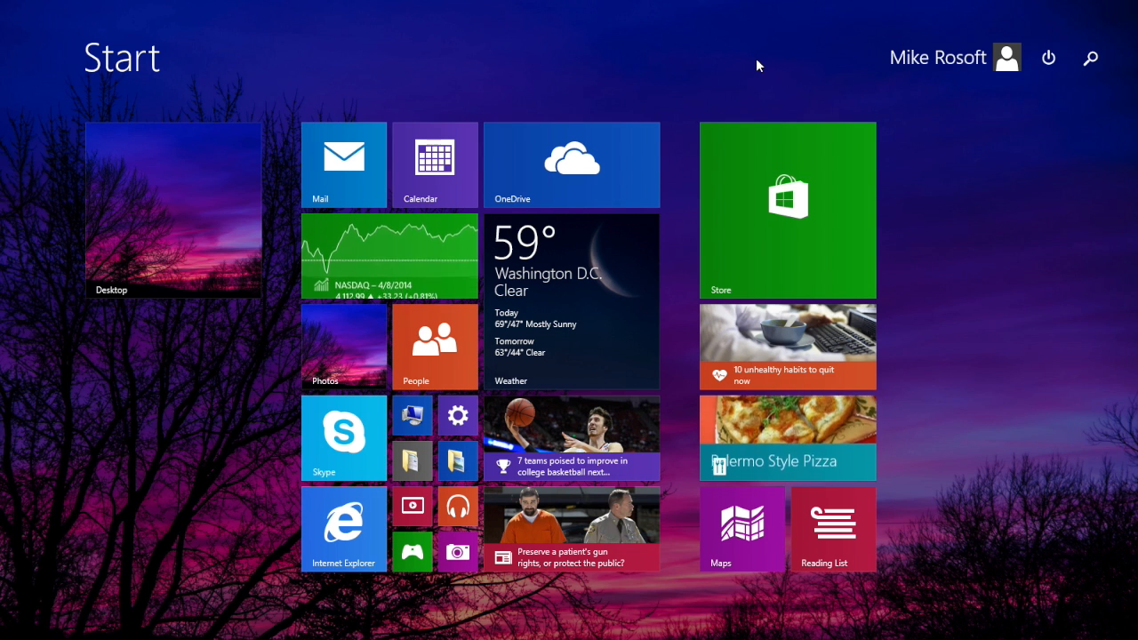
{"action": "mouse_move", "coordinate": [1090, 57]}
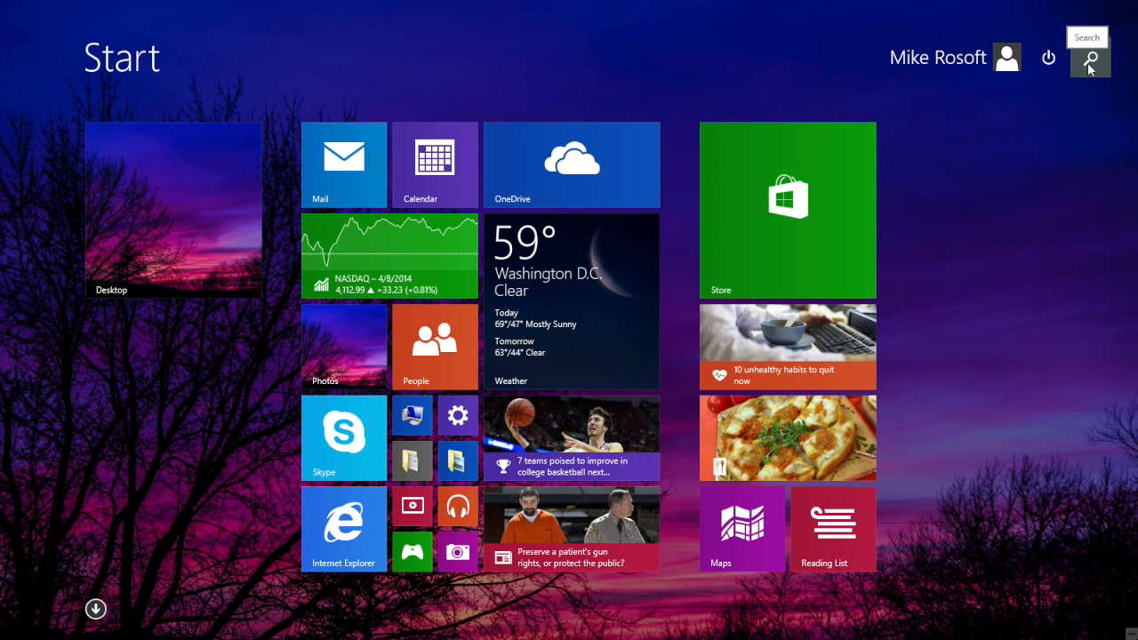
{"action": "left_click", "coordinate": [1088, 57]}
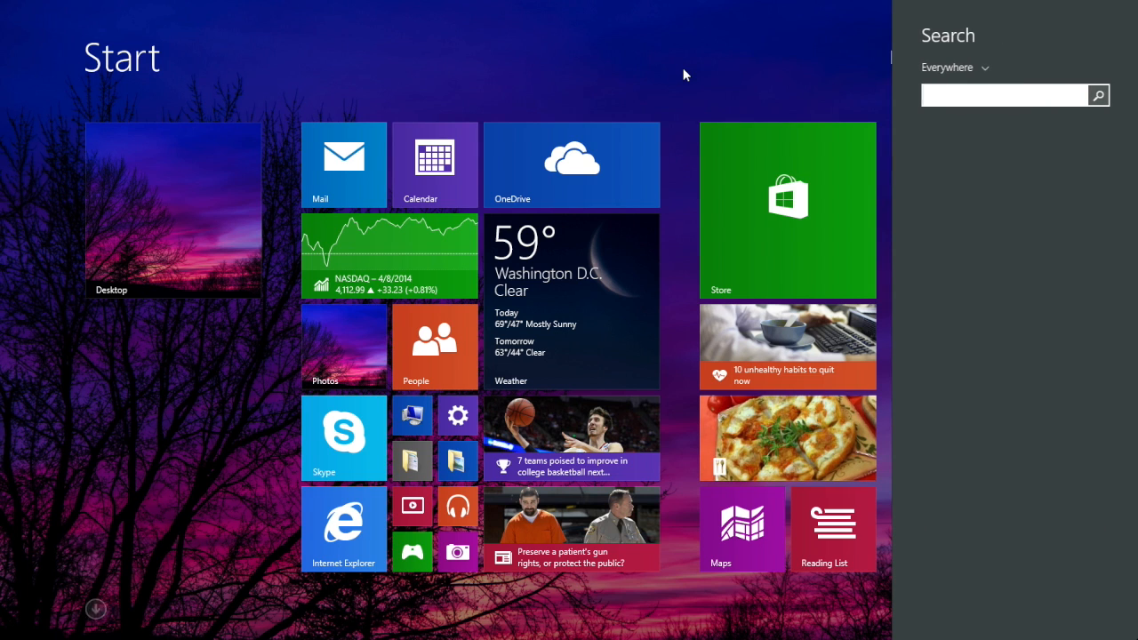
{"action": "type", "text": "update"}
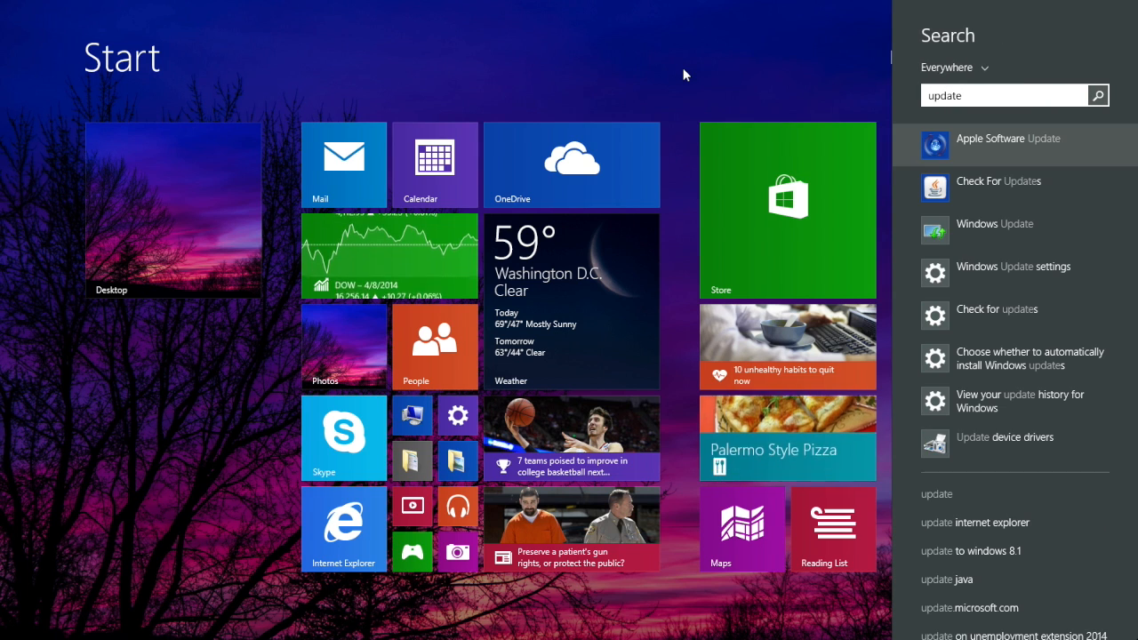
{"action": "mouse_move", "coordinate": [982, 236]}
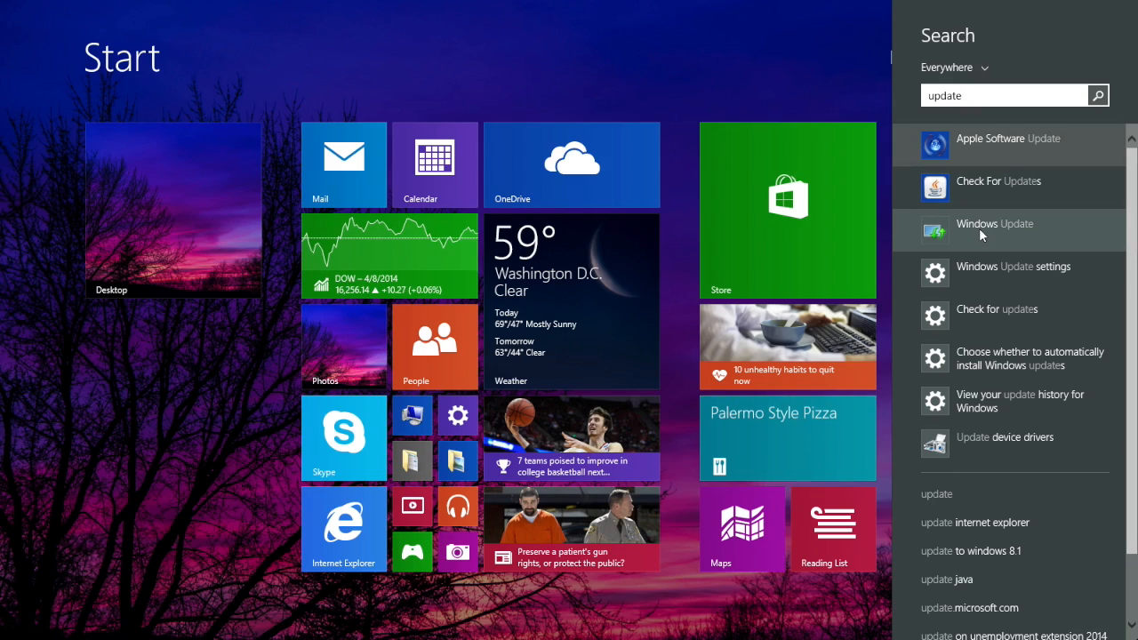
{"action": "left_click", "coordinate": [994, 229]}
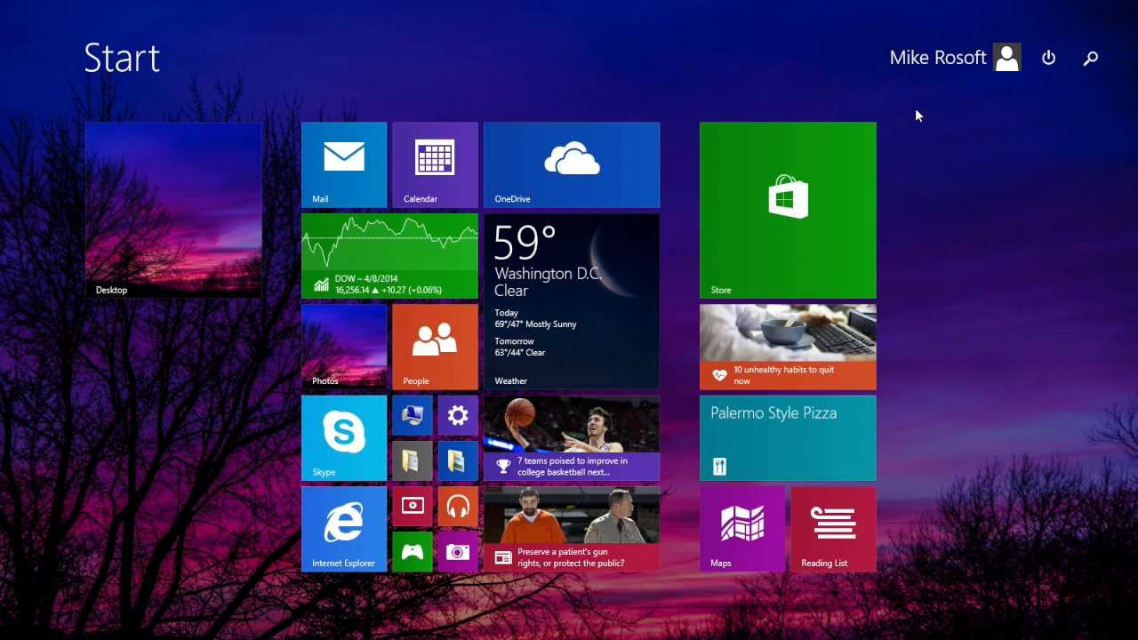
{"action": "mouse_move", "coordinate": [912, 118]}
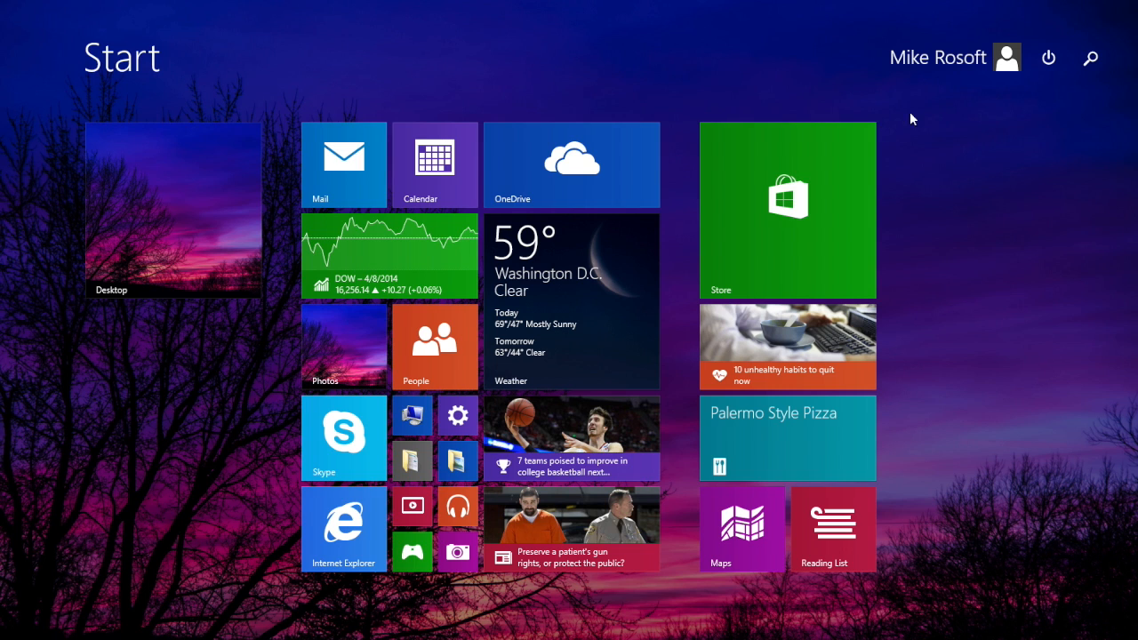
{"action": "mouse_move", "coordinate": [500, 160]}
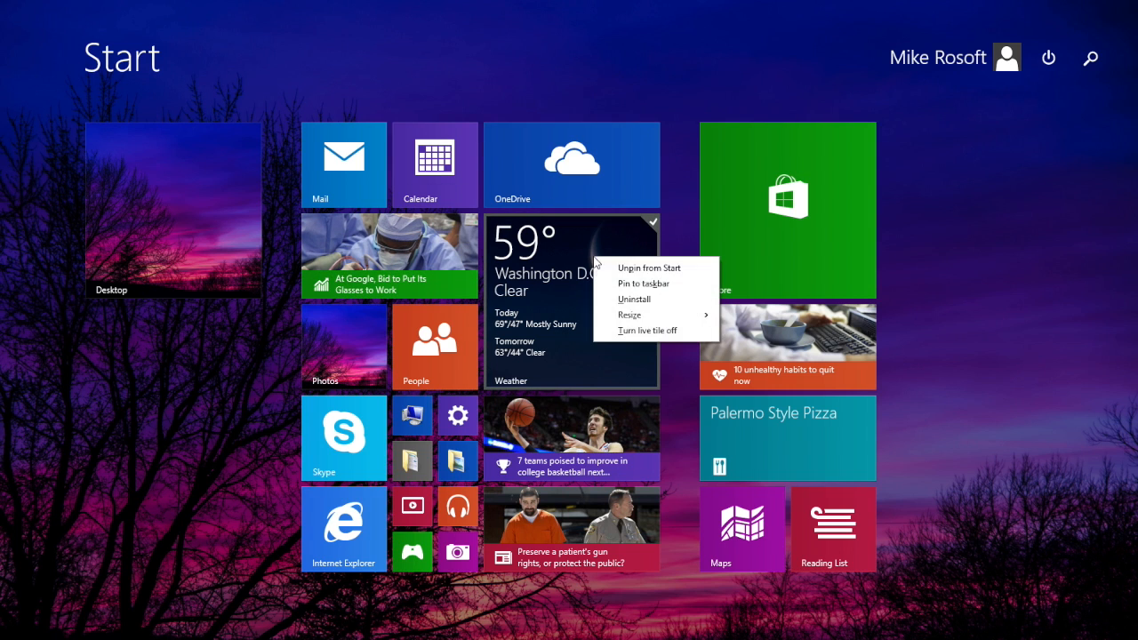
Step: Show a tile's Unpin/Pin/Resize/Live tile menu and resize the Store tile smaller
{"action": "left_click", "coordinate": [636, 69]}
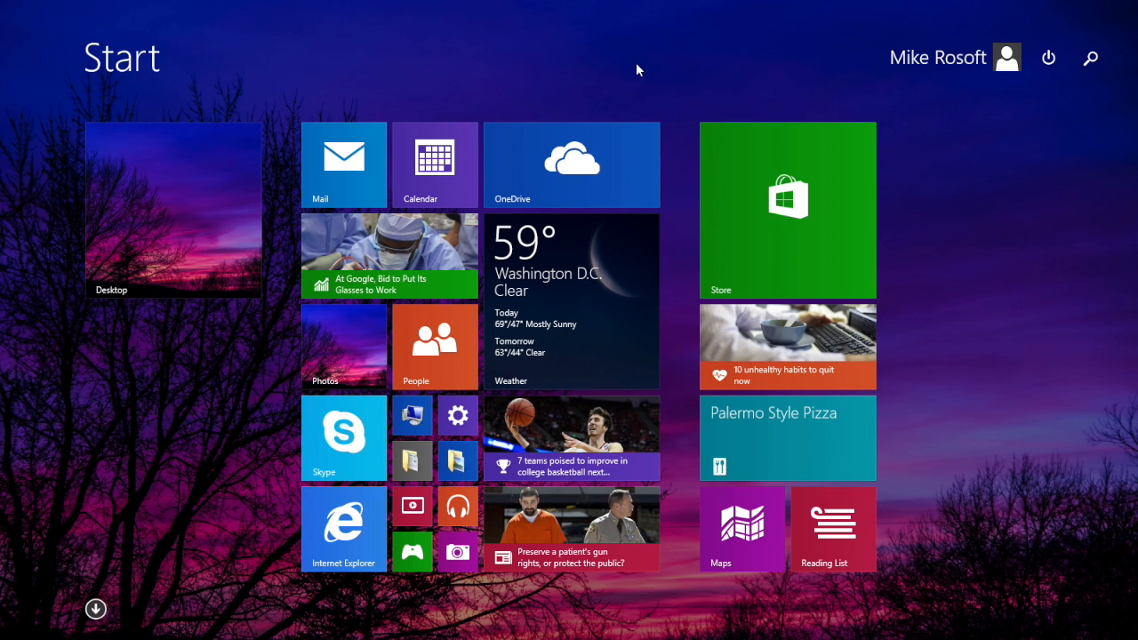
{"action": "right_click", "coordinate": [572, 267]}
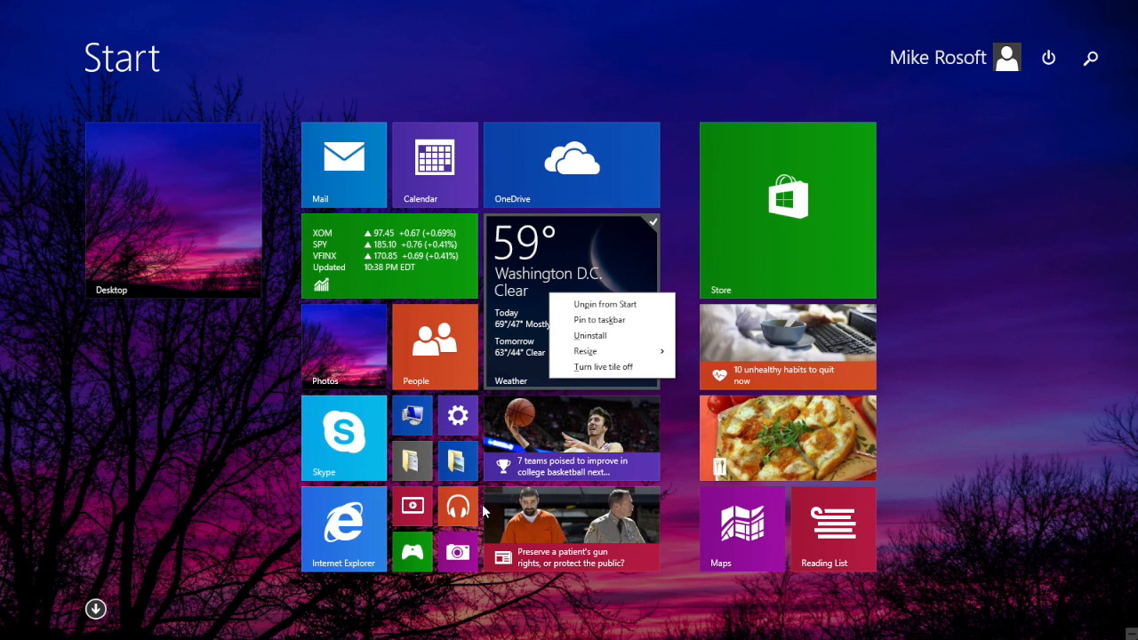
{"action": "mouse_move", "coordinate": [537, 64]}
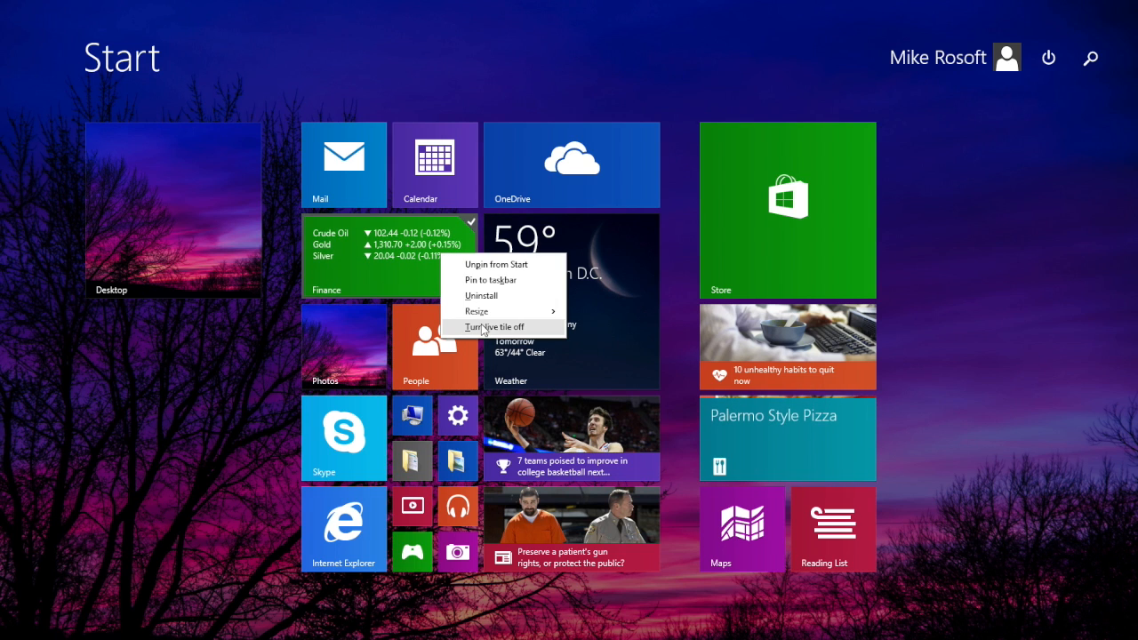
{"action": "left_click", "coordinate": [477, 311]}
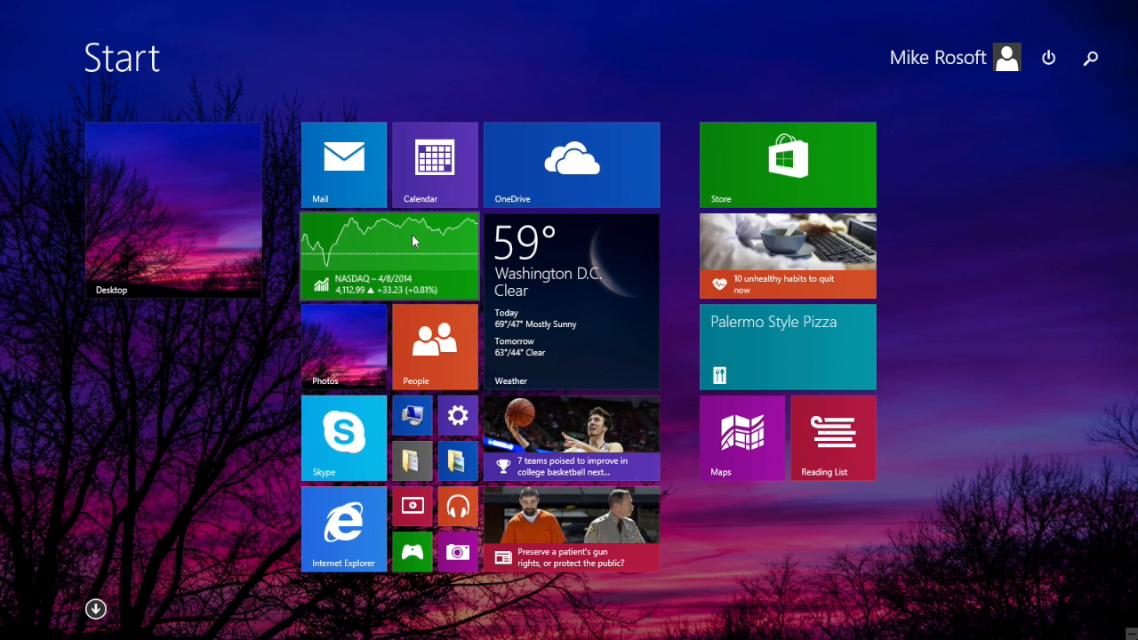
{"action": "left_click", "coordinate": [172, 210]}
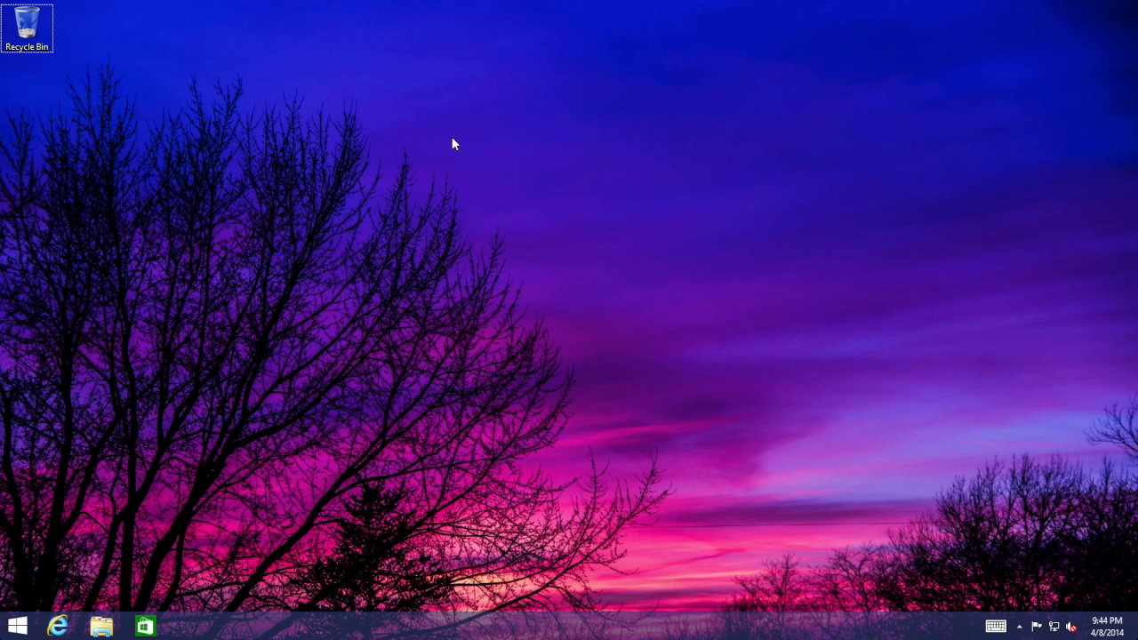
{"action": "left_click", "coordinate": [18, 626]}
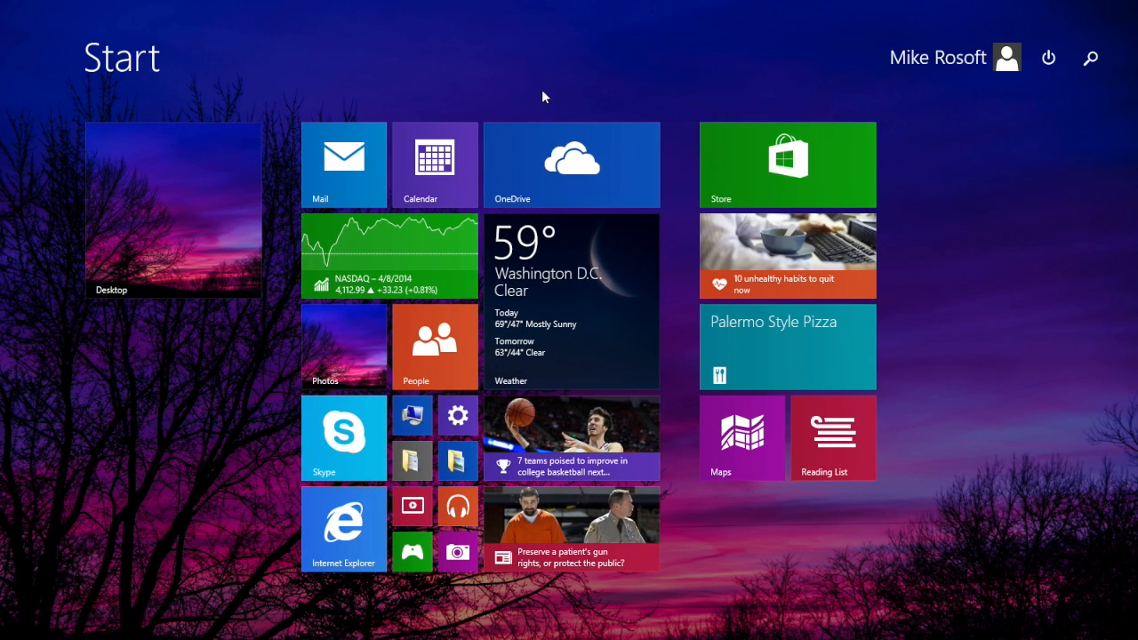
{"action": "left_click", "coordinate": [175, 210]}
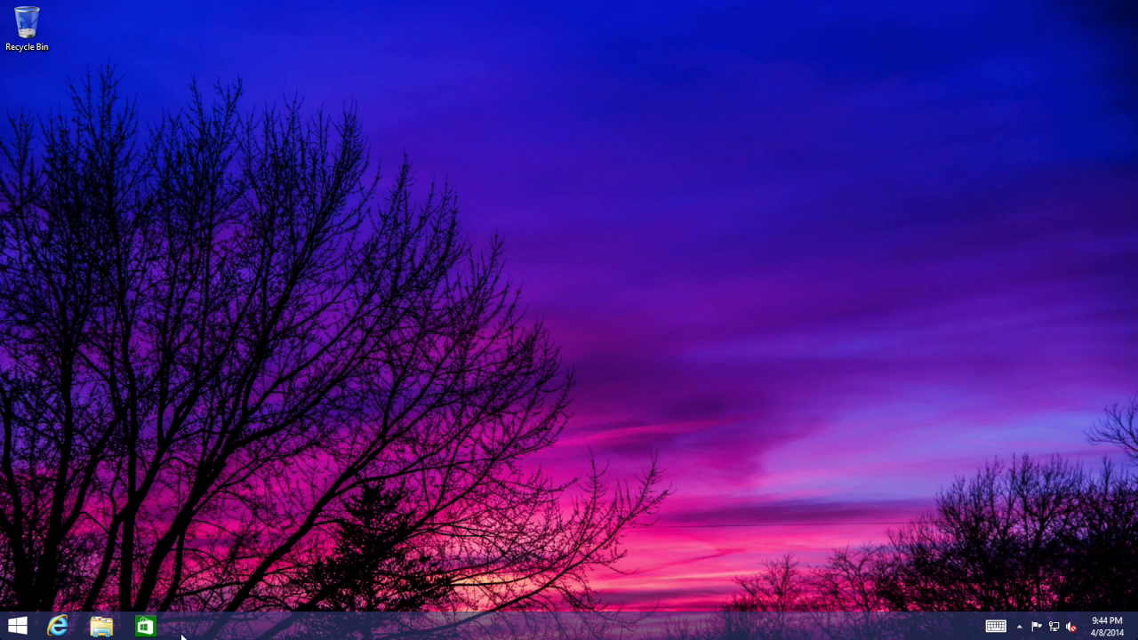
{"action": "mouse_move", "coordinate": [364, 404]}
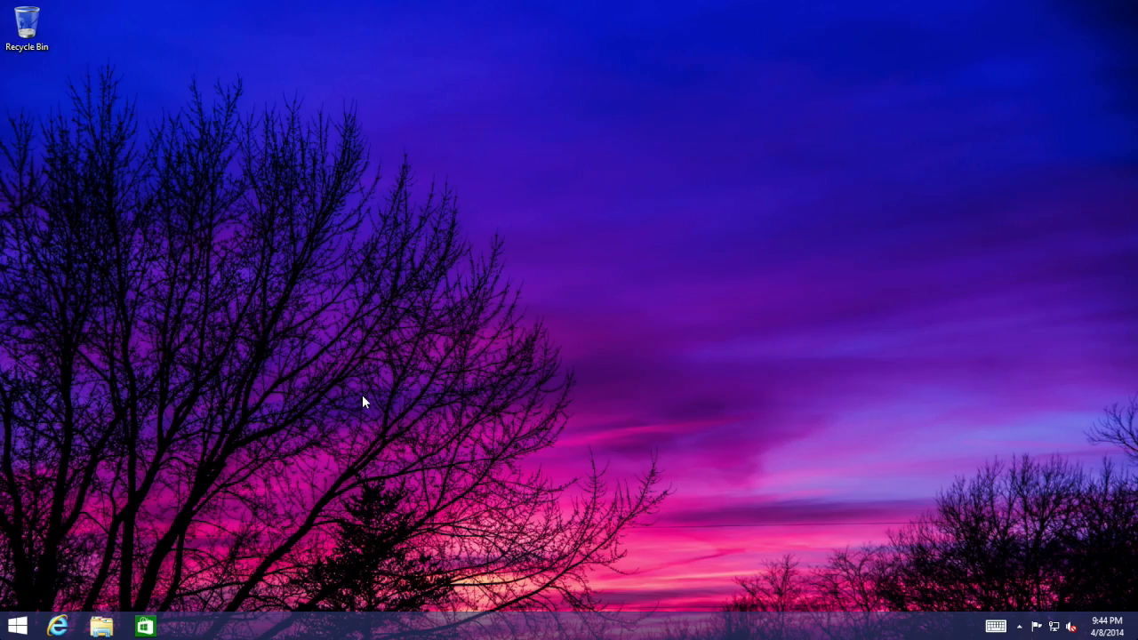
{"action": "left_click", "coordinate": [17, 627]}
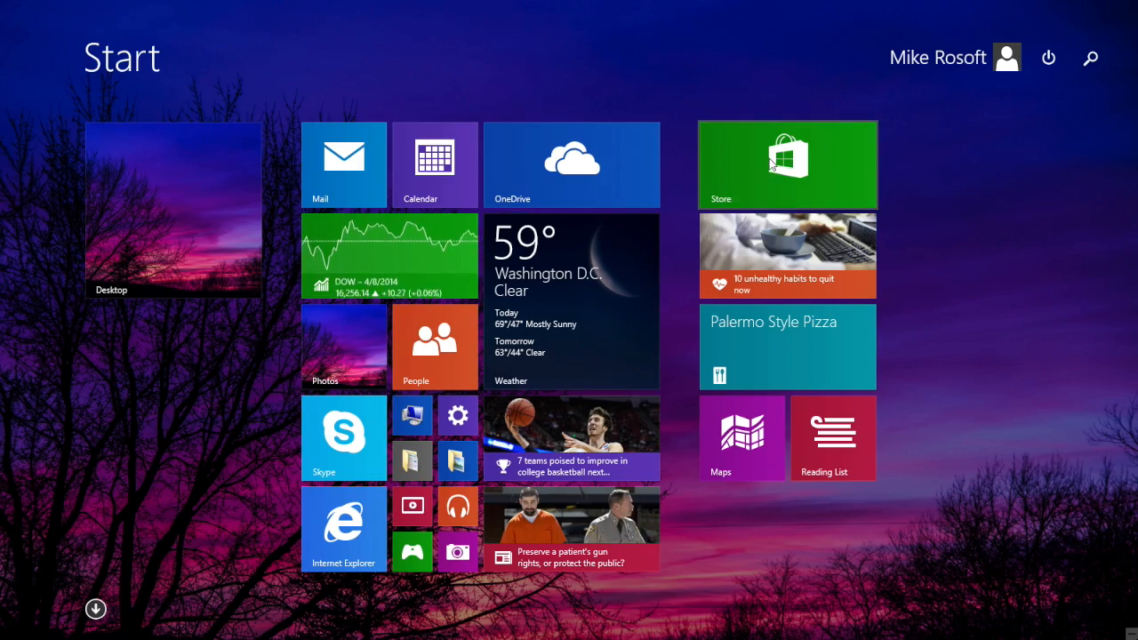
{"action": "left_click", "coordinate": [785, 163]}
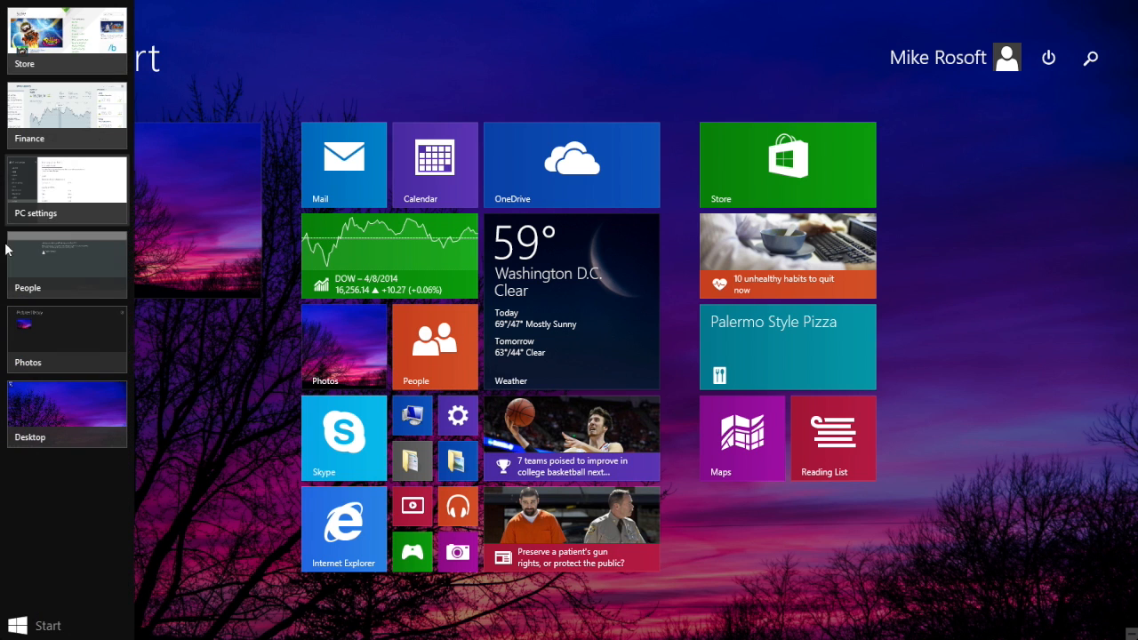
{"action": "mouse_move", "coordinate": [36, 272]}
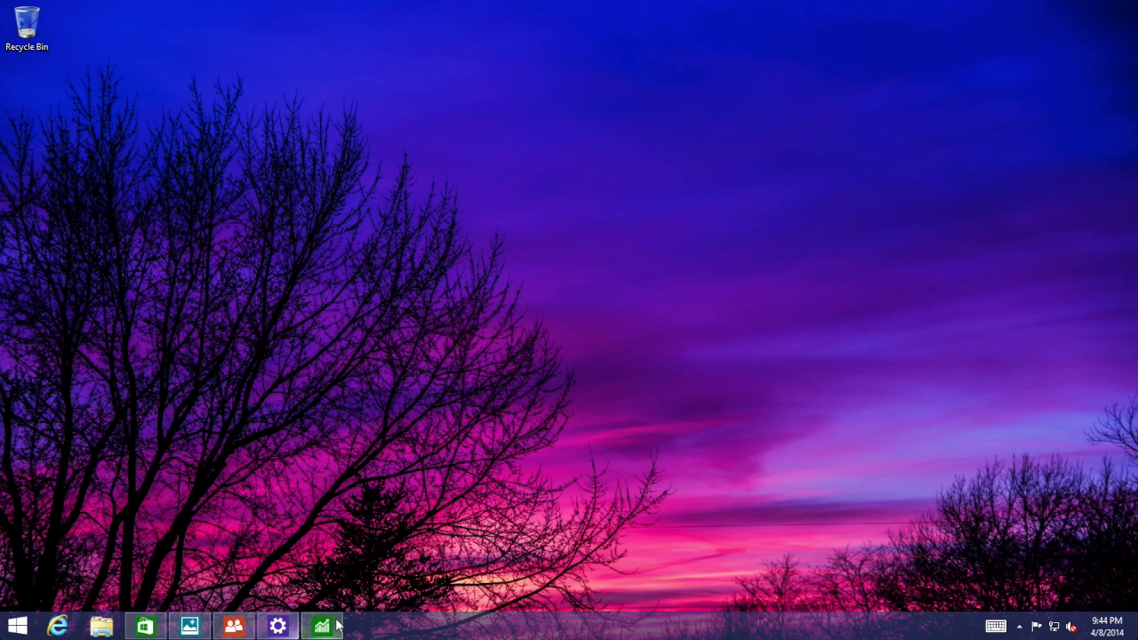
{"action": "mouse_move", "coordinate": [100, 624]}
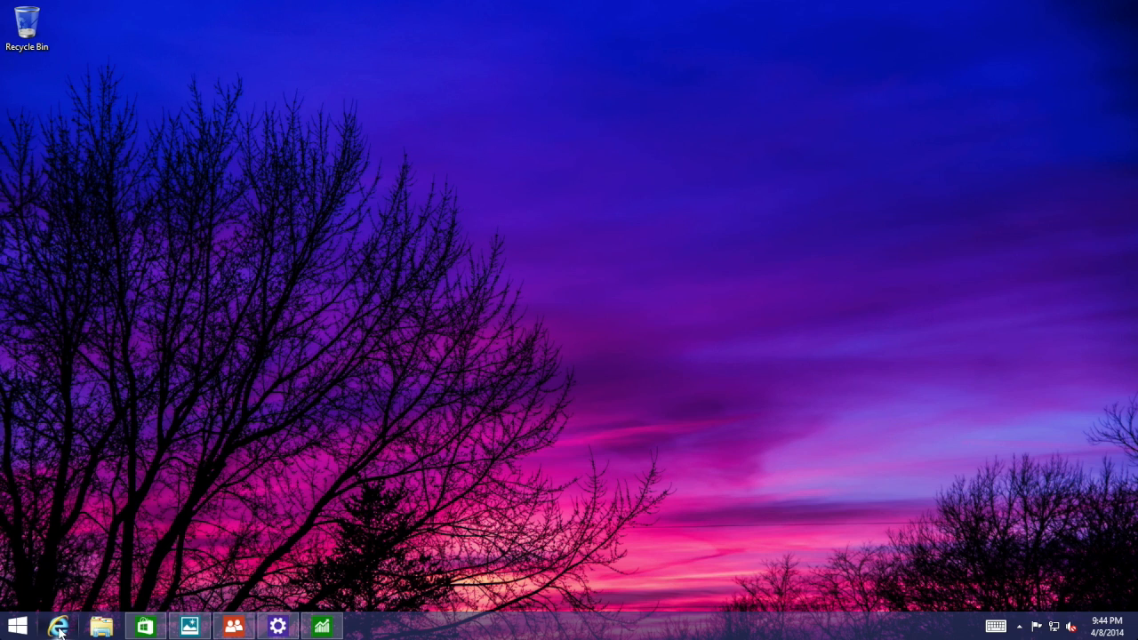
Step: Visit Internet Explorer and the This PC window from the taskbar, then bring the Windows Store forward
{"action": "left_click", "coordinate": [57, 624]}
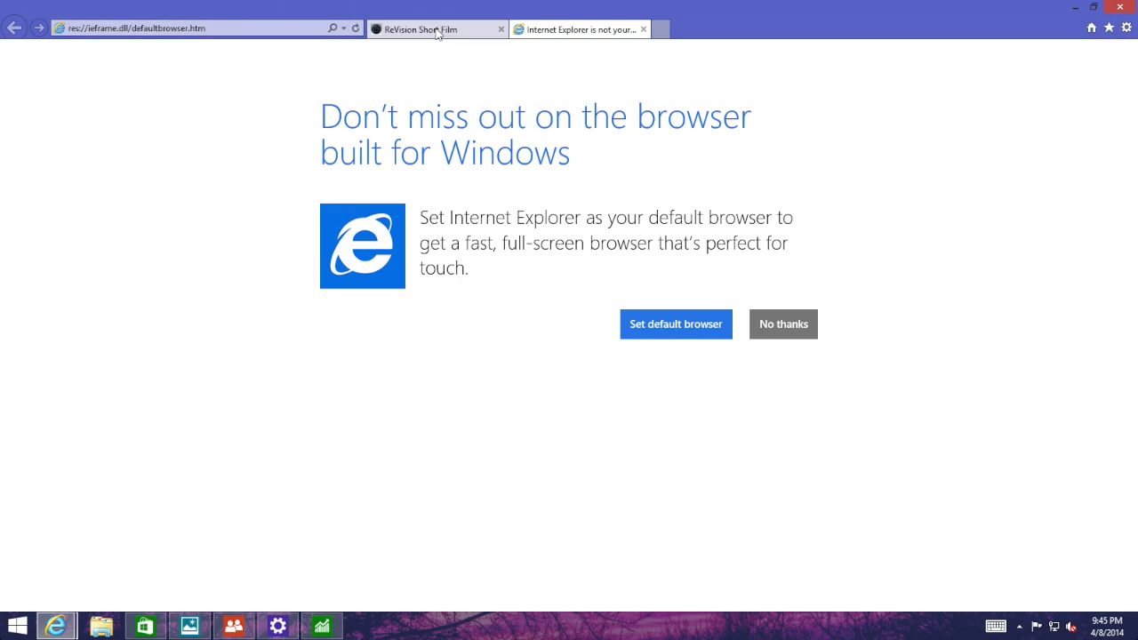
{"action": "left_click", "coordinate": [436, 28]}
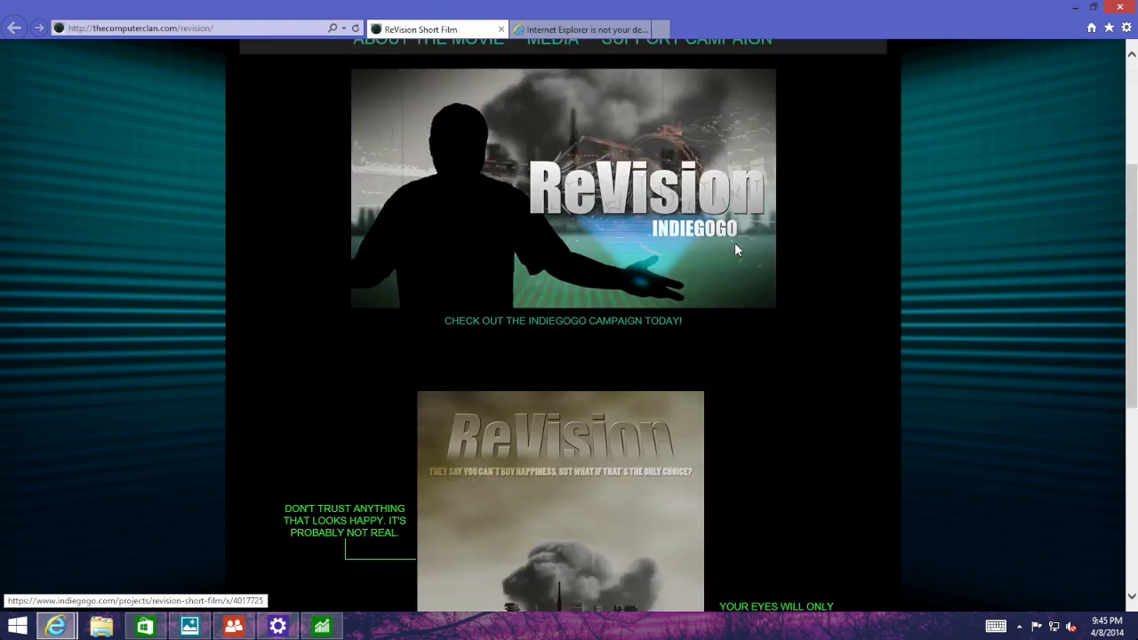
{"action": "left_click", "coordinate": [100, 626]}
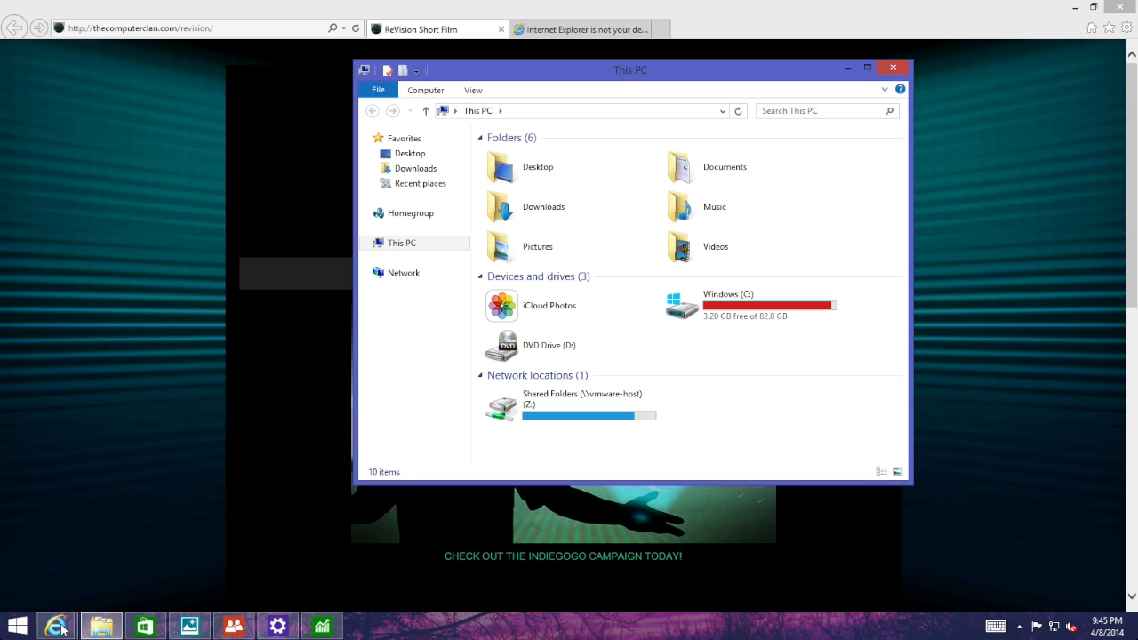
{"action": "mouse_move", "coordinate": [401, 615]}
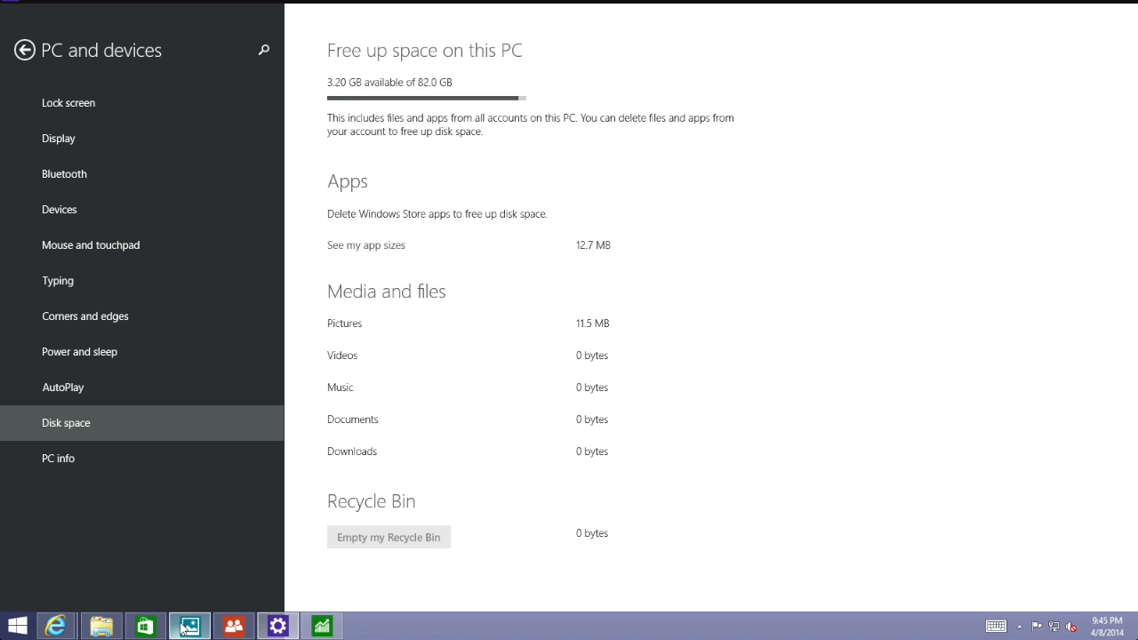
{"action": "left_click", "coordinate": [233, 626]}
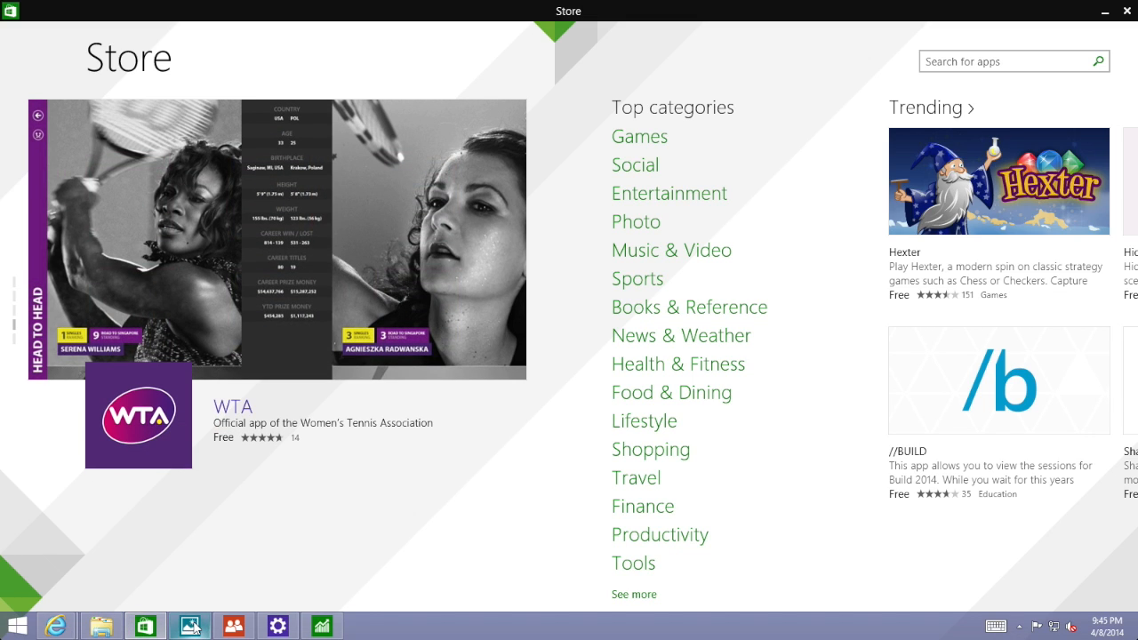
Step: Switch to the Bing Finance app from the taskbar, showing the DOW overview
{"action": "left_click", "coordinate": [323, 624]}
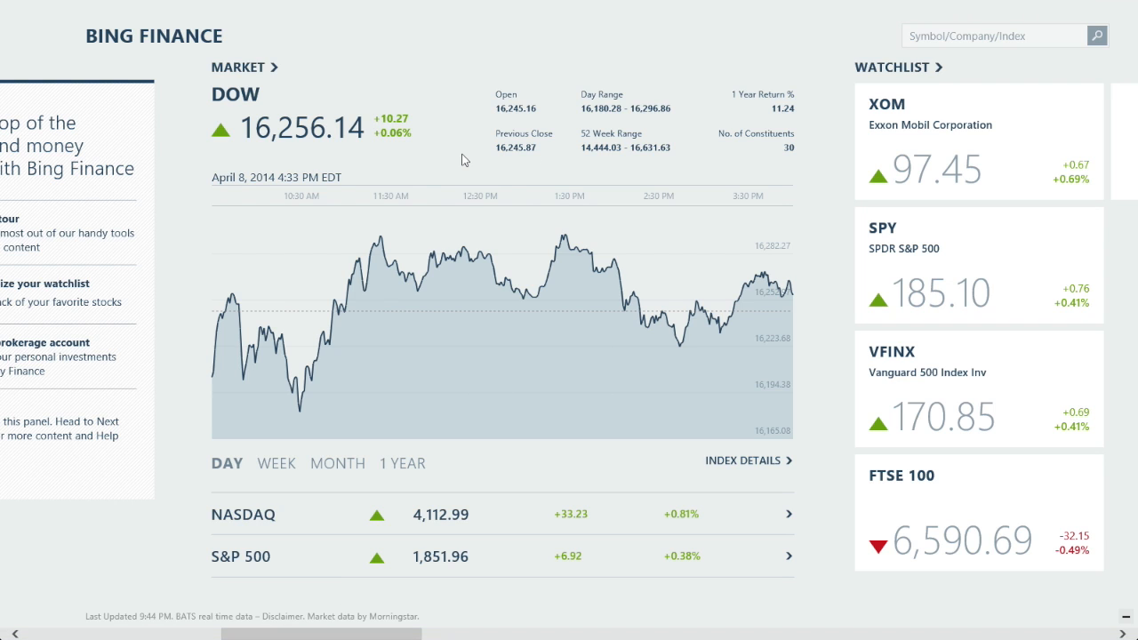
{"action": "mouse_move", "coordinate": [428, 7]}
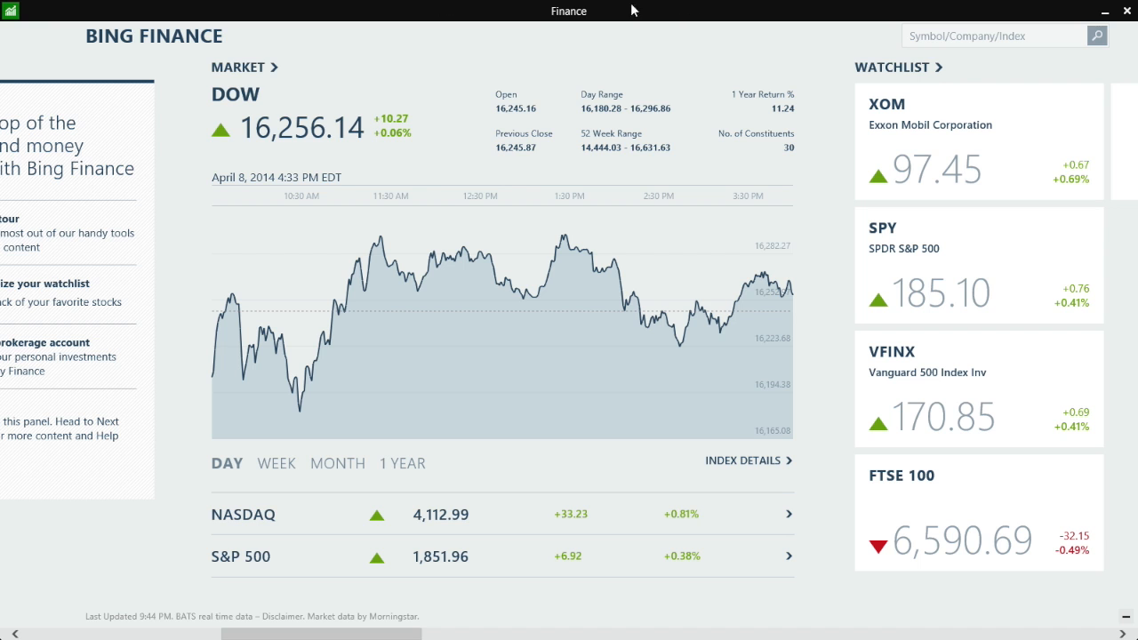
{"action": "mouse_move", "coordinate": [566, 19]}
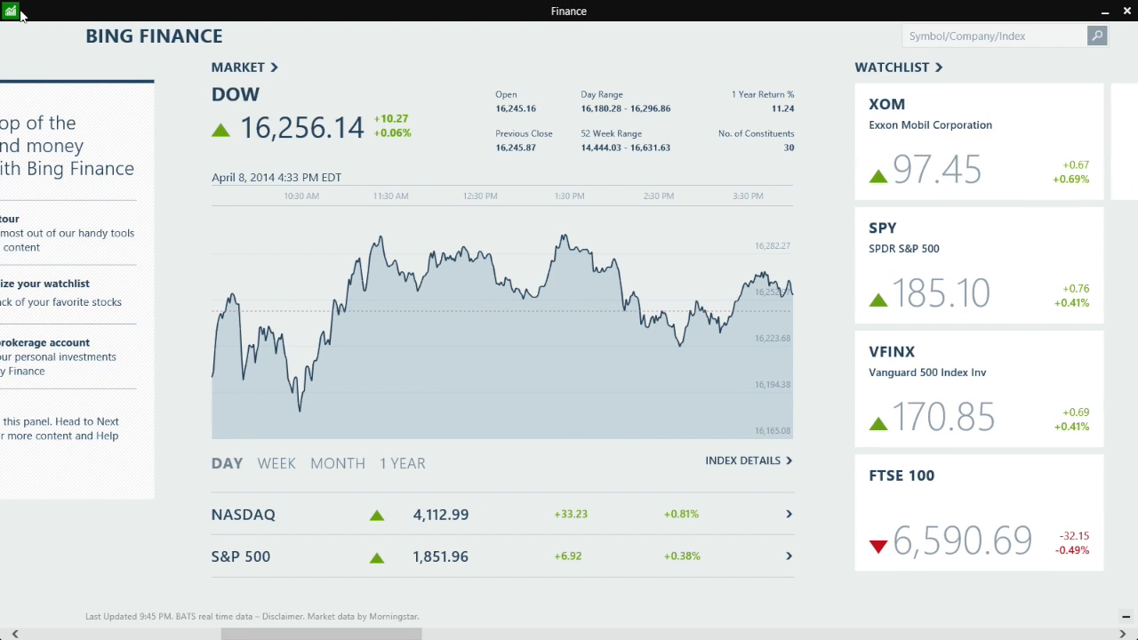
{"action": "mouse_move", "coordinate": [21, 13]}
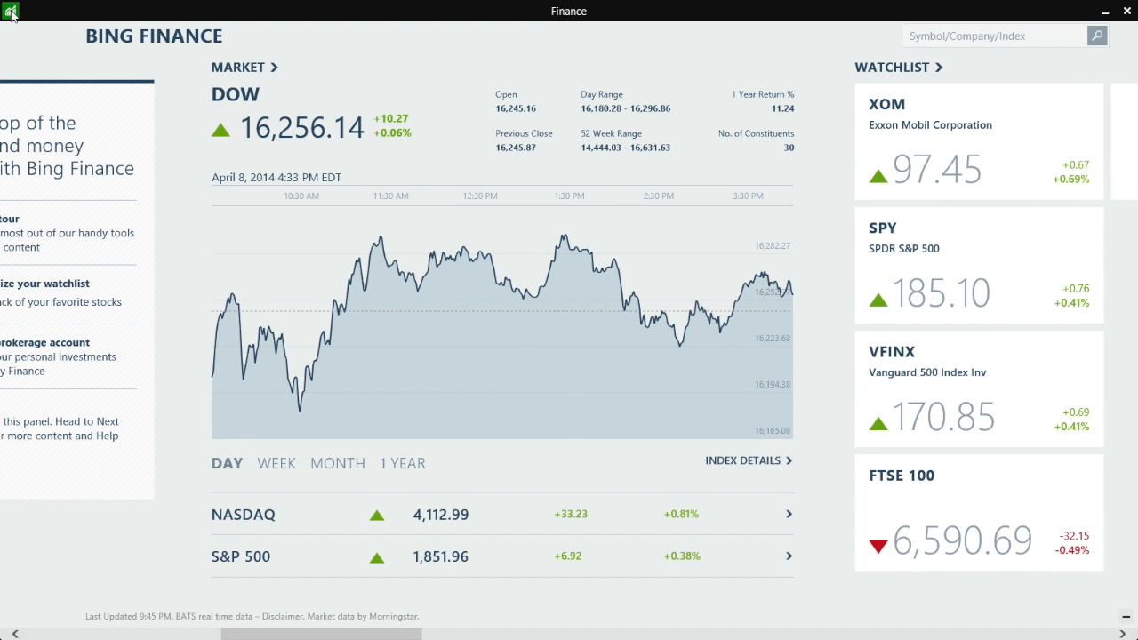
Step: Show the Finance title-bar menu with Split Left, Split Right, Minimize, Maximize and Close
{"action": "left_click", "coordinate": [21, 11]}
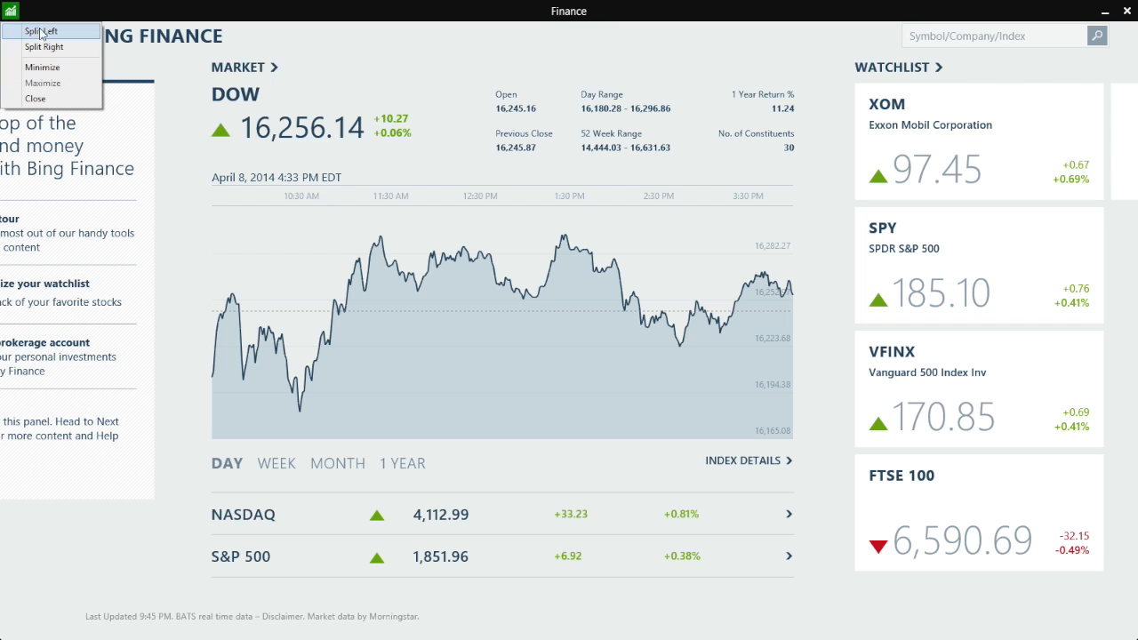
{"action": "mouse_move", "coordinate": [45, 113]}
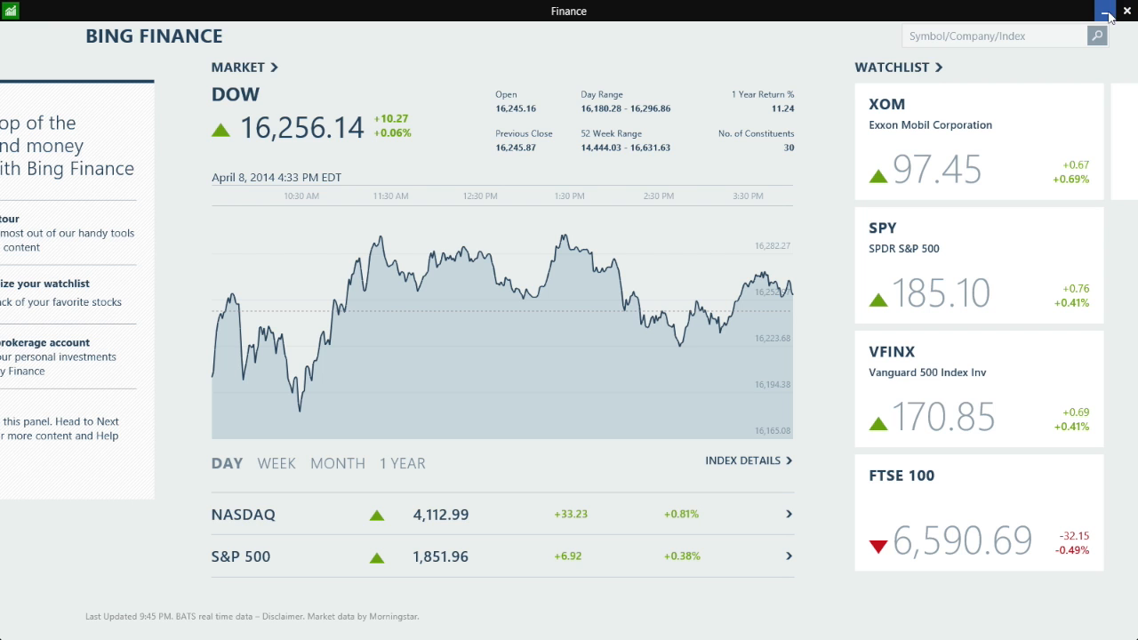
{"action": "mouse_move", "coordinate": [1106, 11]}
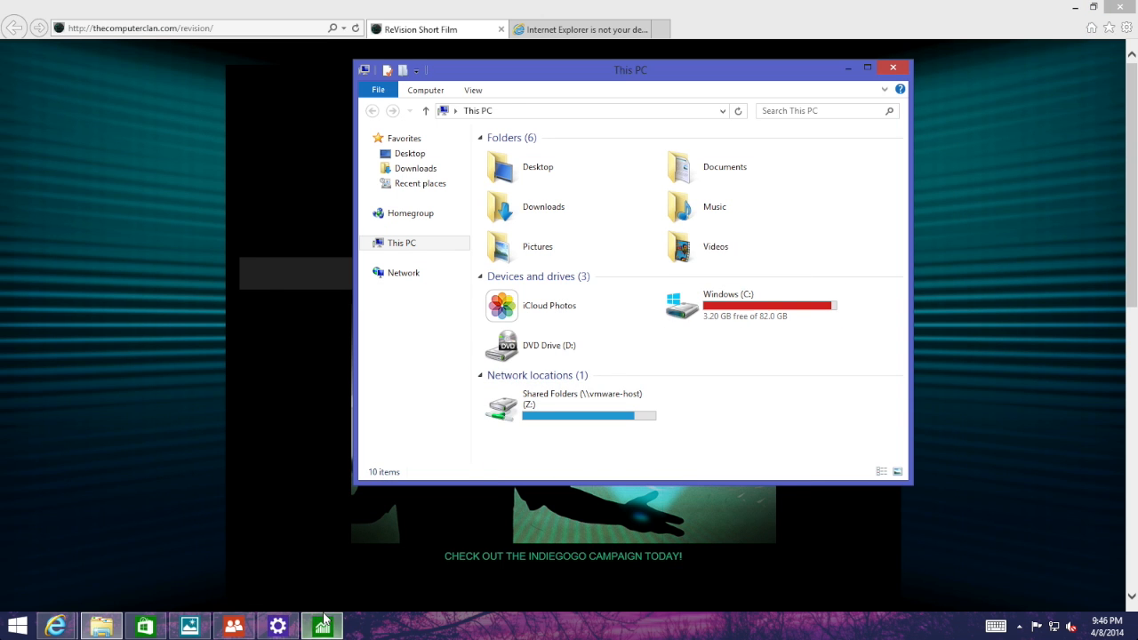
Step: Close the Finance and People apps from the taskbar, then close the This PC and browser windows
{"action": "left_click", "coordinate": [324, 625]}
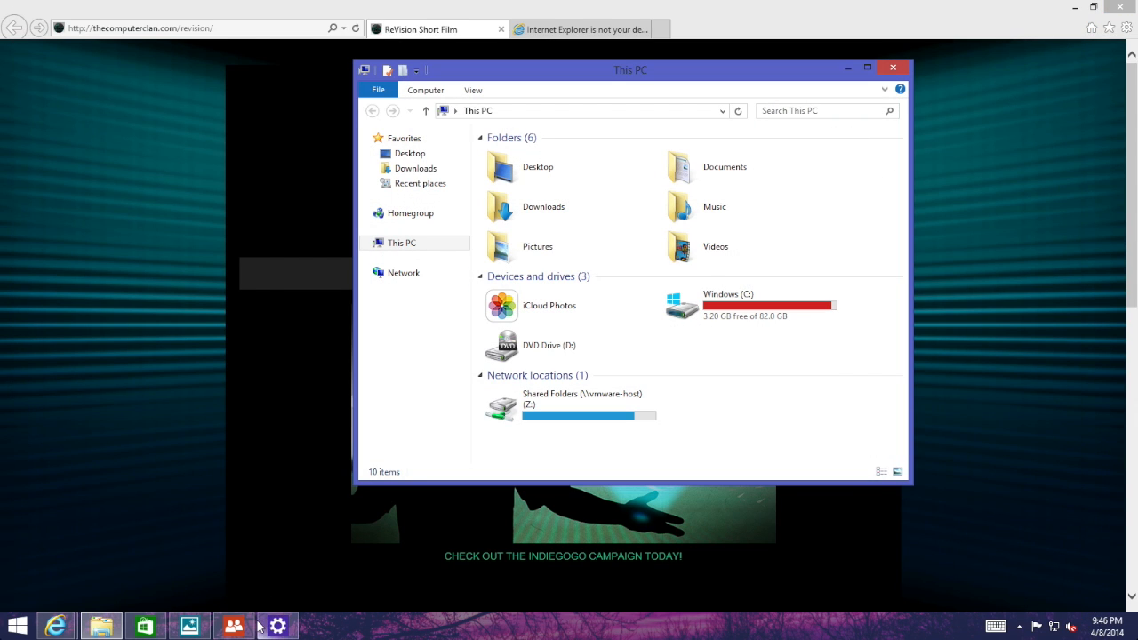
{"action": "left_click", "coordinate": [235, 624]}
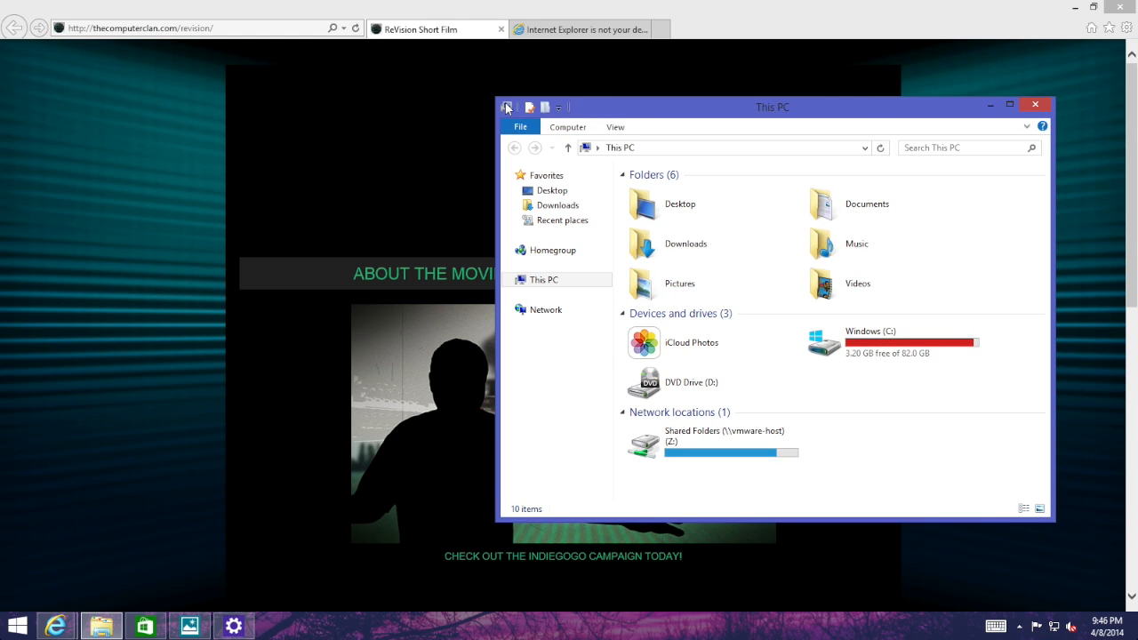
{"action": "left_click", "coordinate": [1060, 103]}
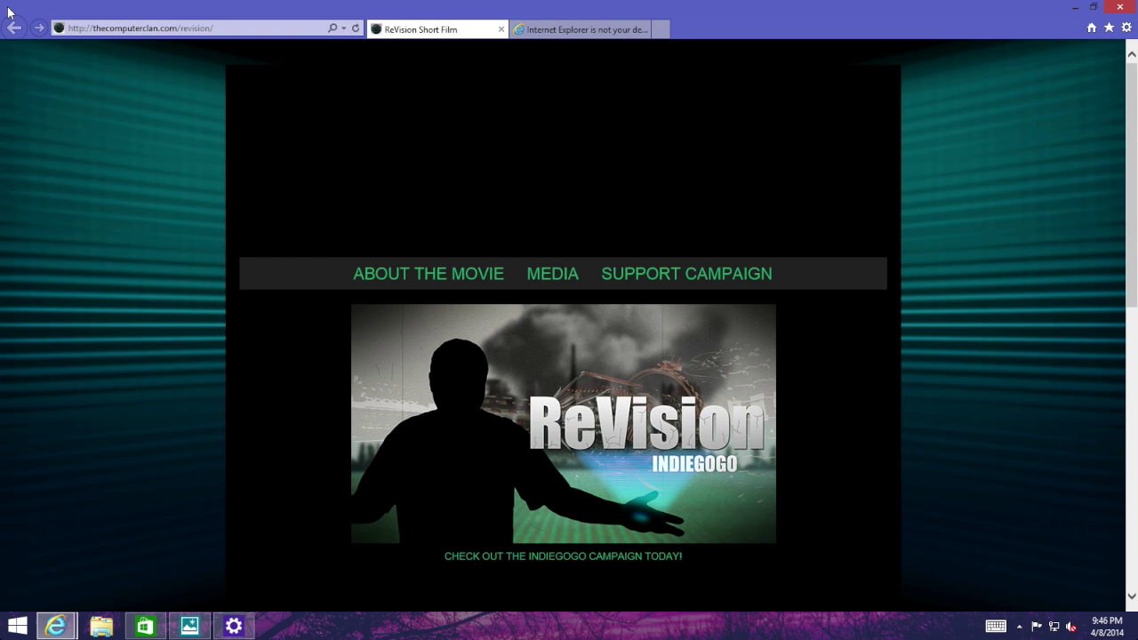
{"action": "left_click", "coordinate": [1121, 7]}
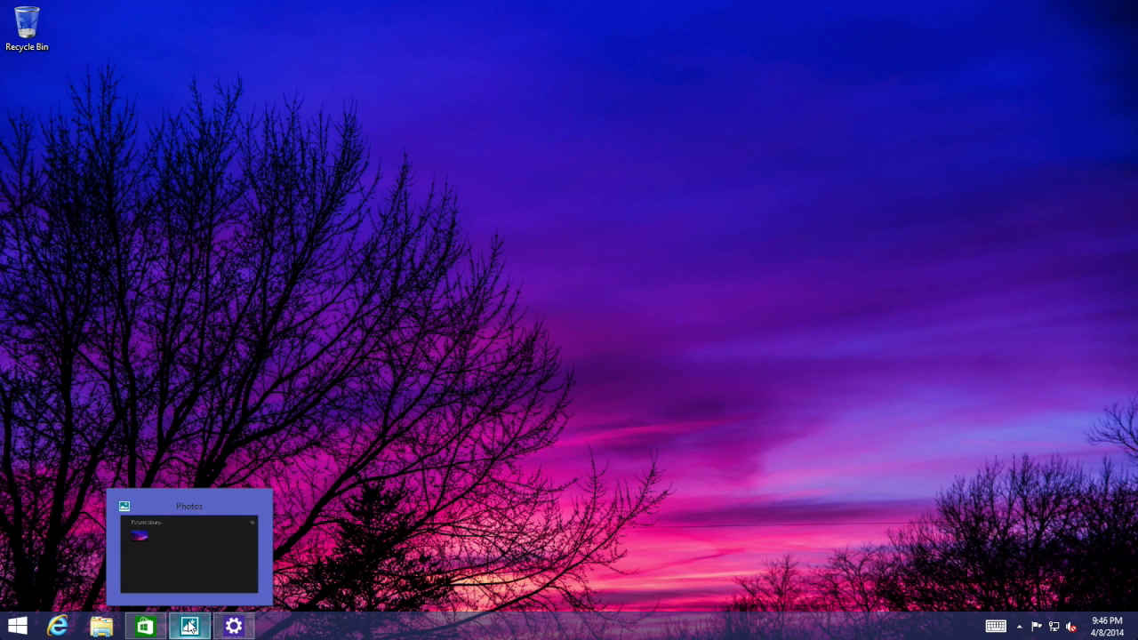
Step: Bring up the taskbar menu for the Photos app to close it
{"action": "right_click", "coordinate": [188, 626]}
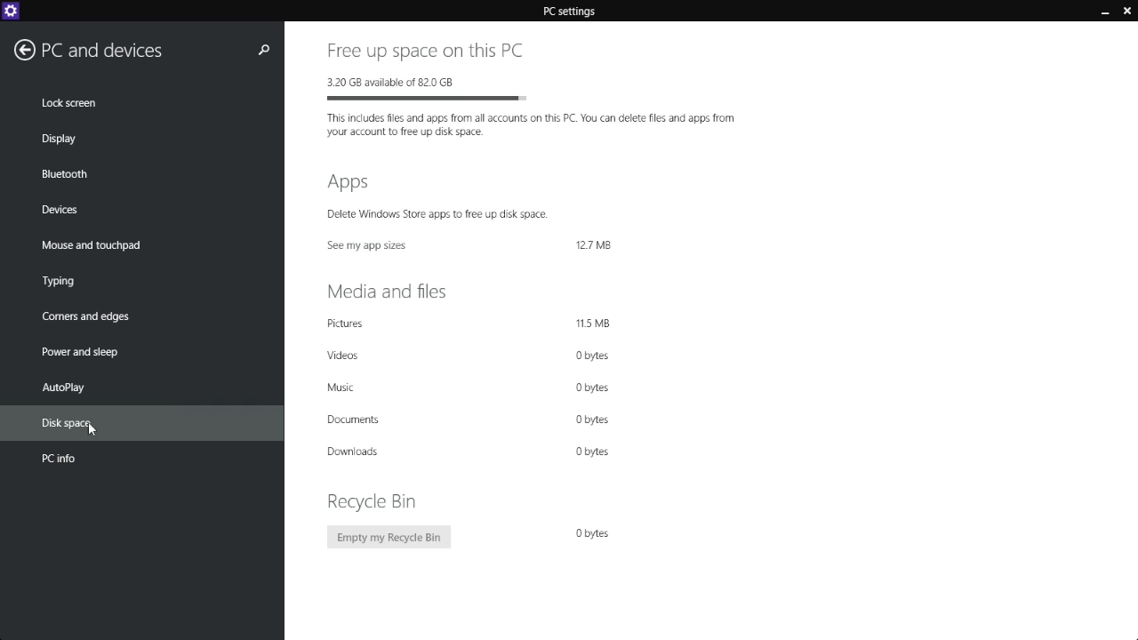
{"action": "mouse_move", "coordinate": [416, 110]}
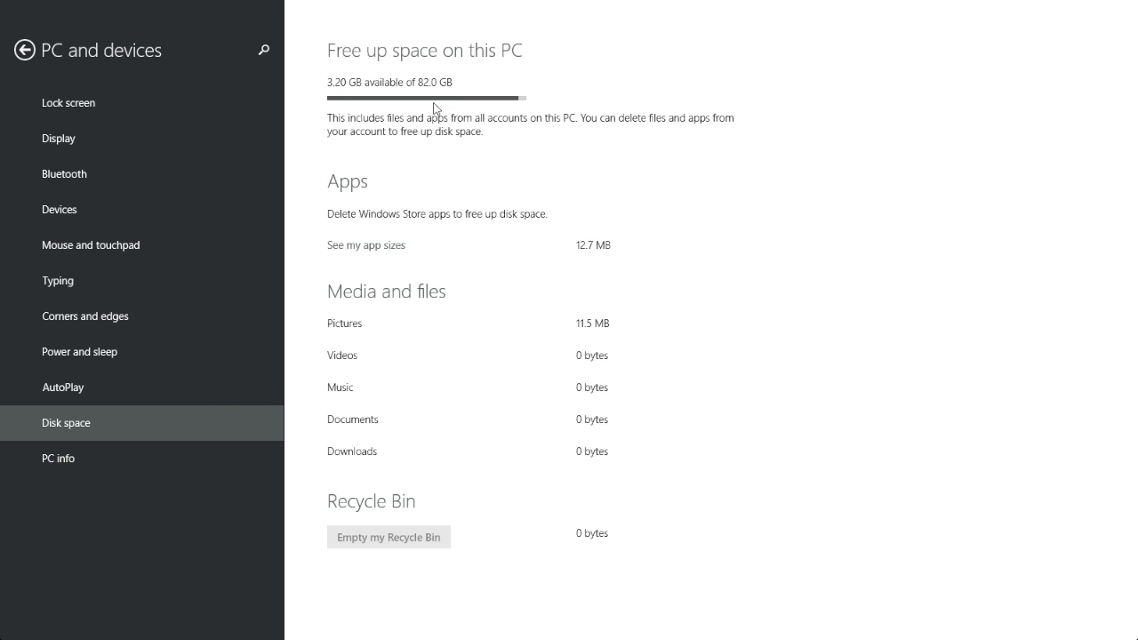
{"action": "mouse_move", "coordinate": [580, 395]}
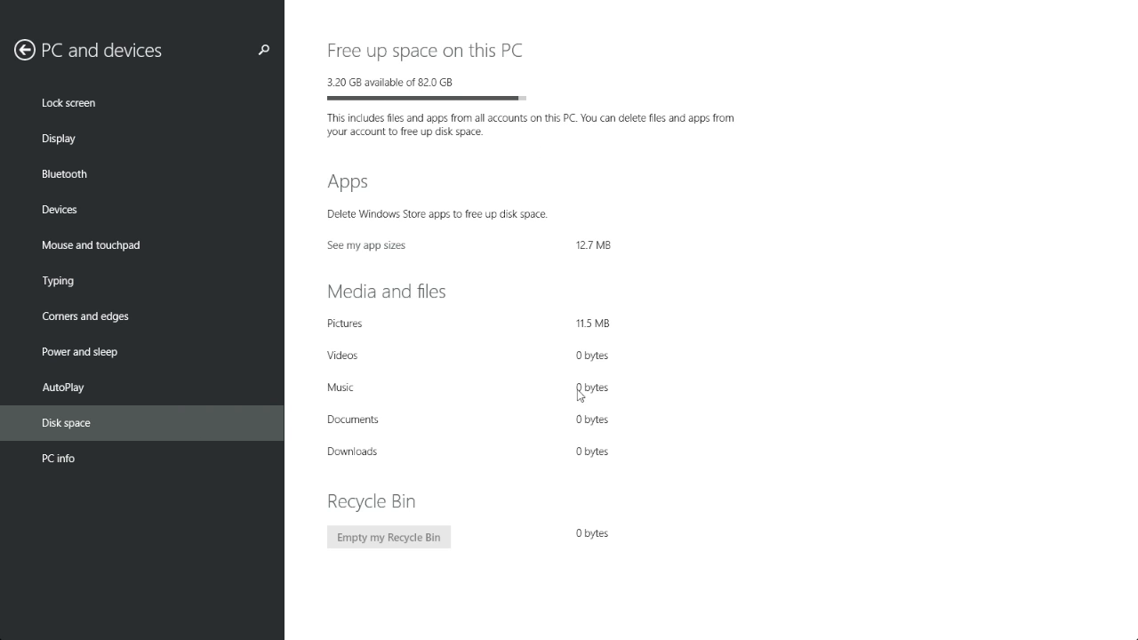
{"action": "mouse_move", "coordinate": [599, 288]}
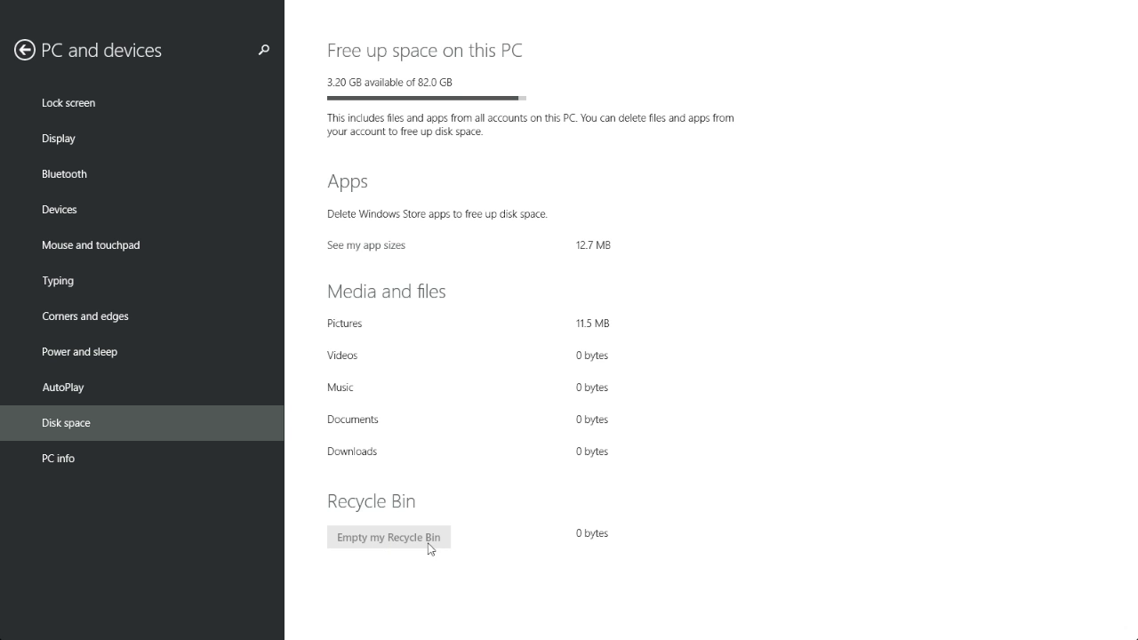
{"action": "mouse_move", "coordinate": [574, 7]}
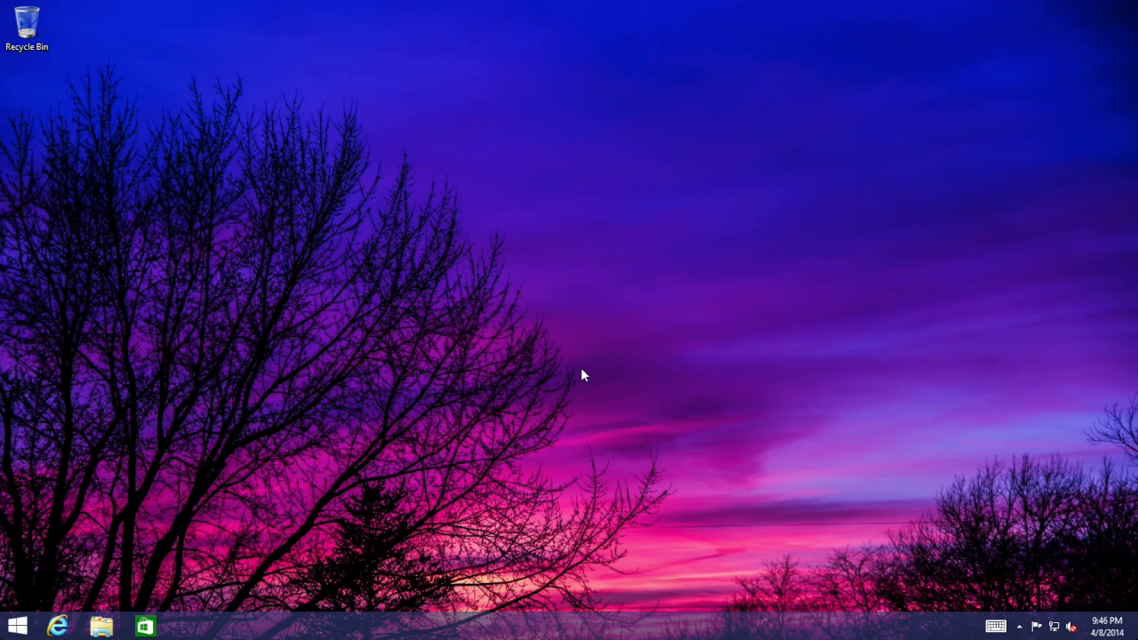
{"action": "mouse_move", "coordinate": [548, 193]}
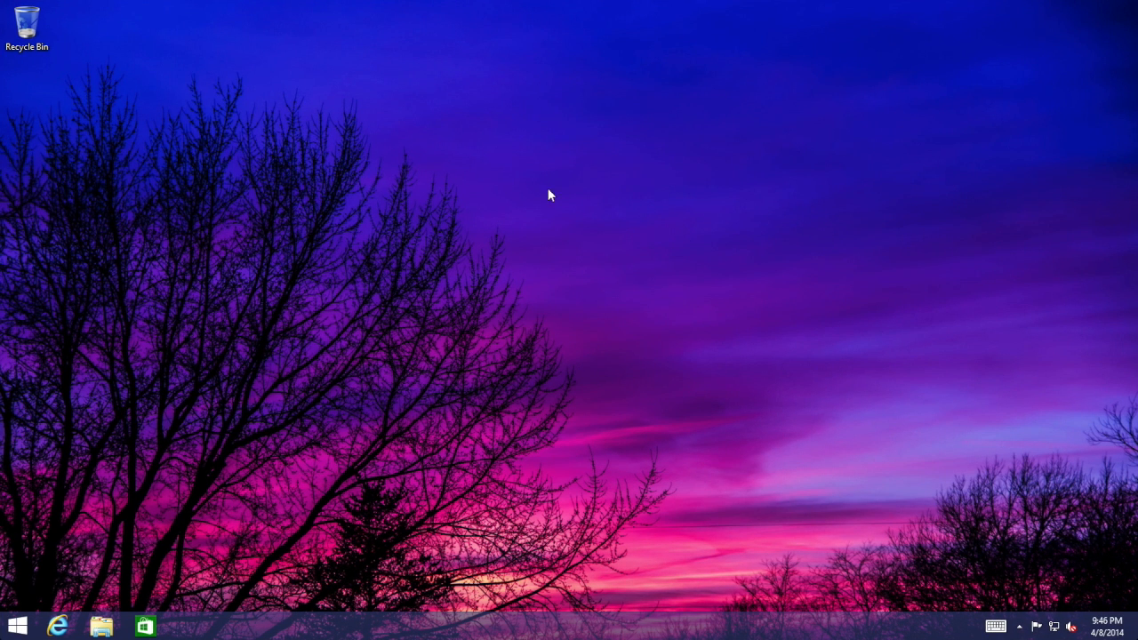
{"action": "mouse_move", "coordinate": [544, 416]}
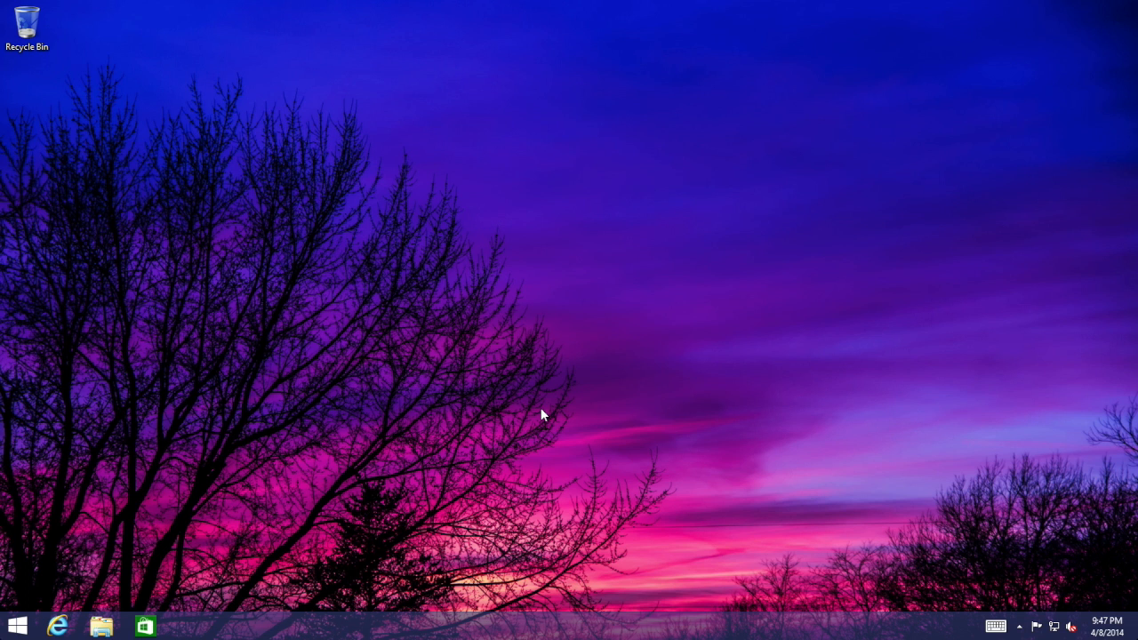
{"action": "left_click", "coordinate": [18, 625]}
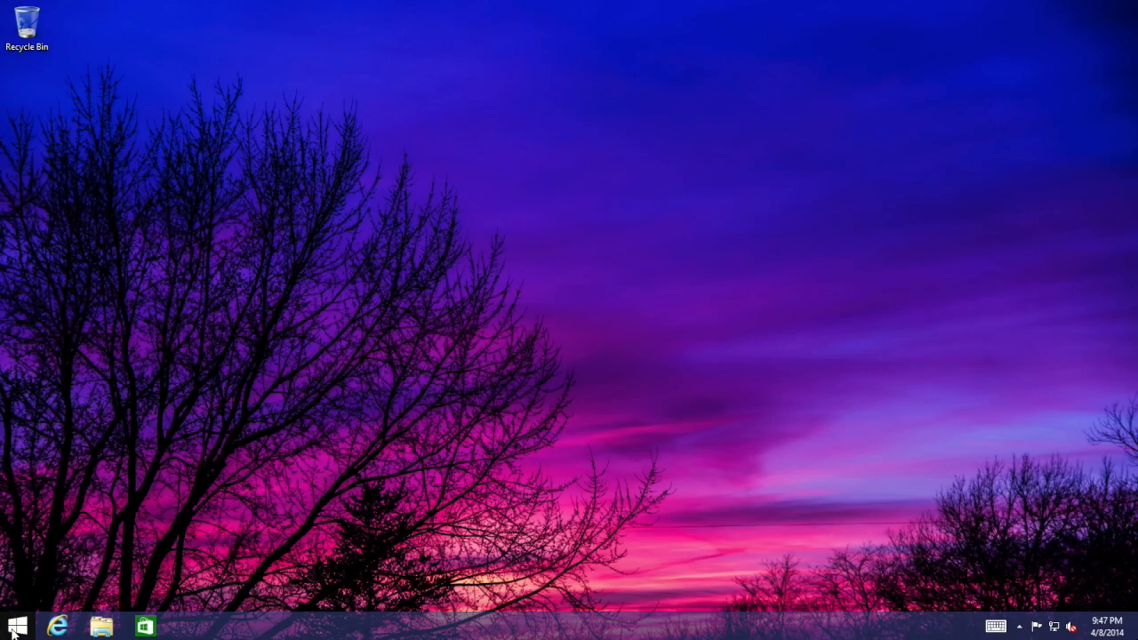
Step: Toggle Start and desktop twice, then show the Sleep, Shut down and Restart power choices
{"action": "left_click", "coordinate": [14, 623]}
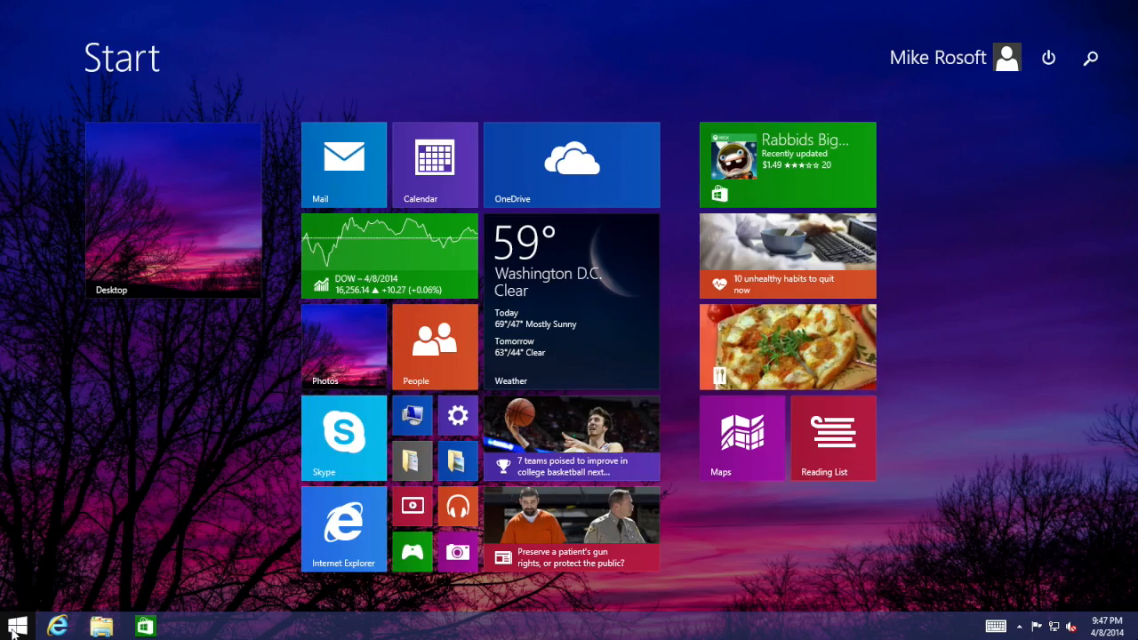
{"action": "left_click", "coordinate": [173, 210]}
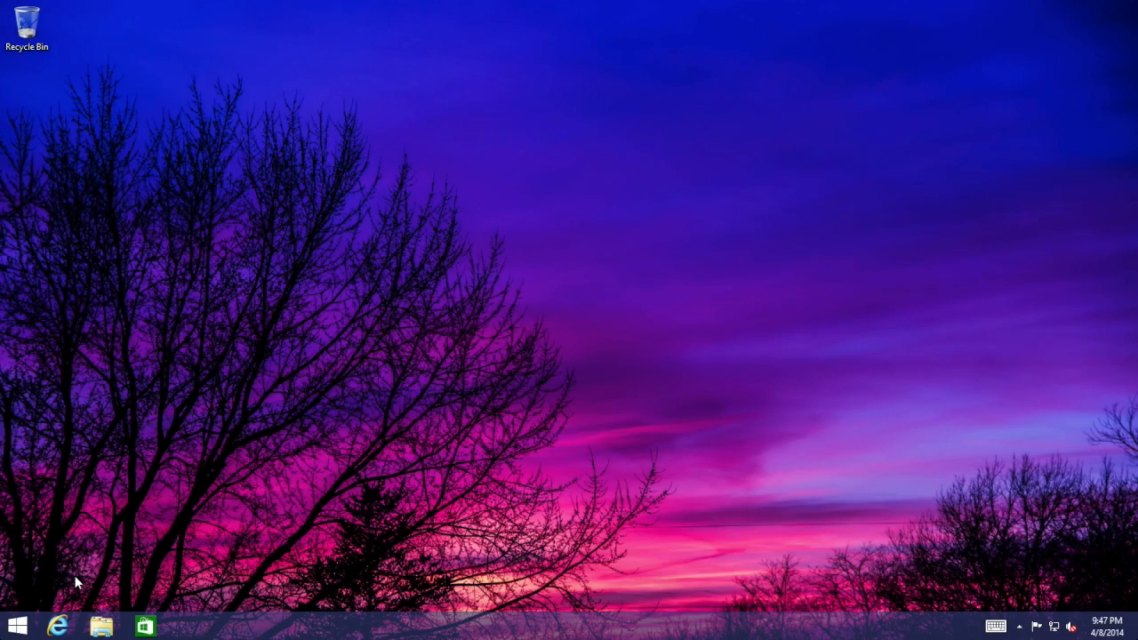
{"action": "left_click", "coordinate": [11, 622]}
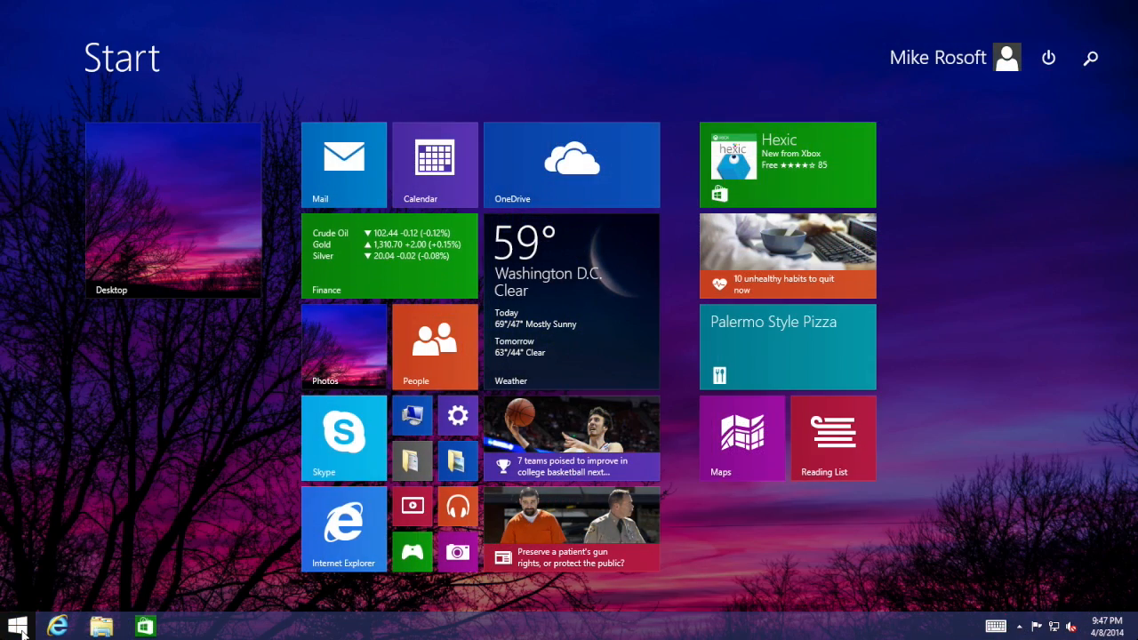
{"action": "left_click", "coordinate": [175, 210]}
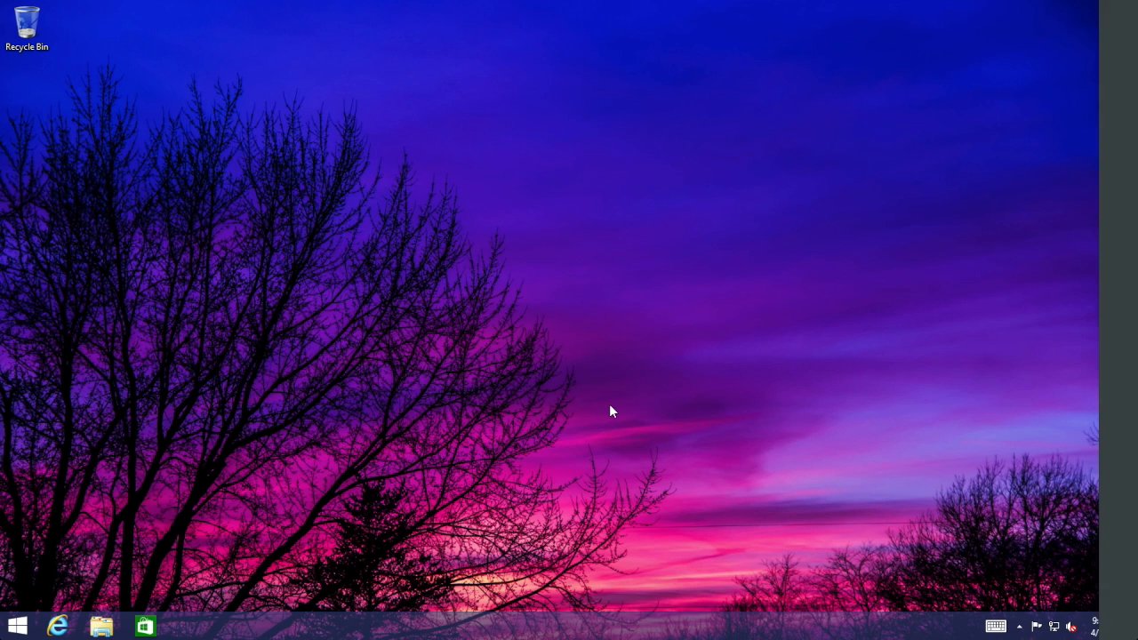
{"action": "left_click", "coordinate": [1014, 537]}
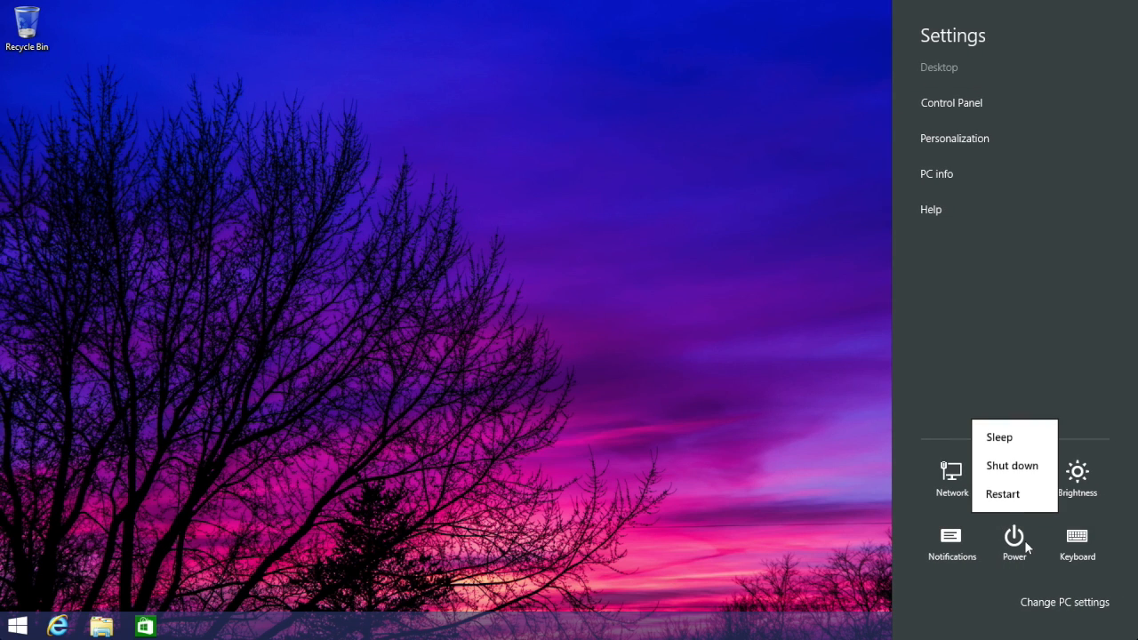
{"action": "mouse_move", "coordinate": [1014, 466]}
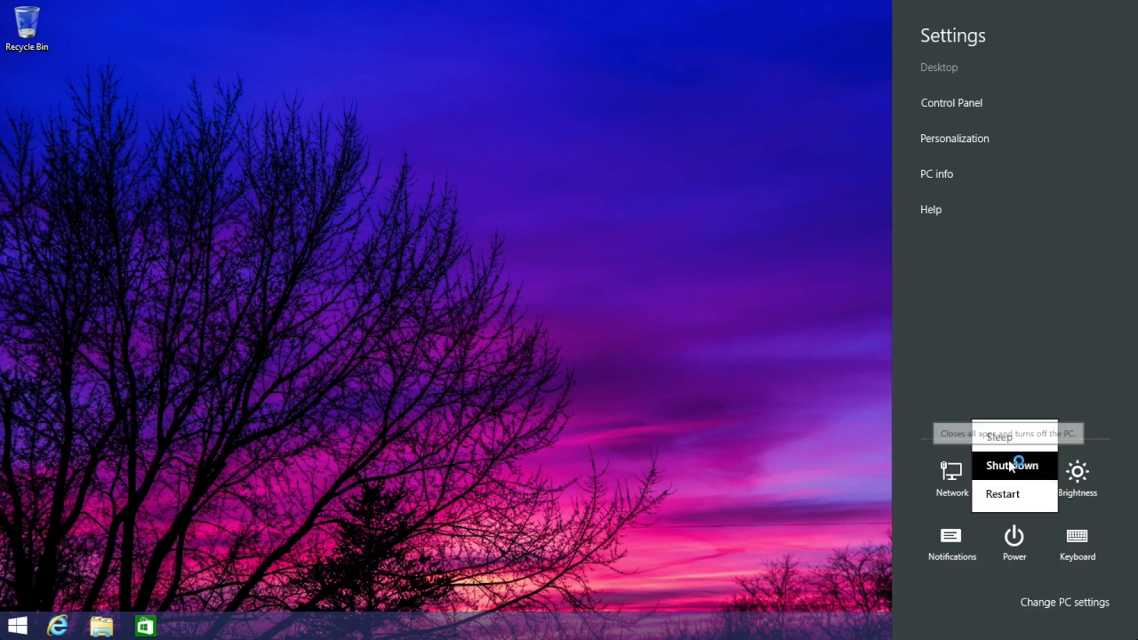